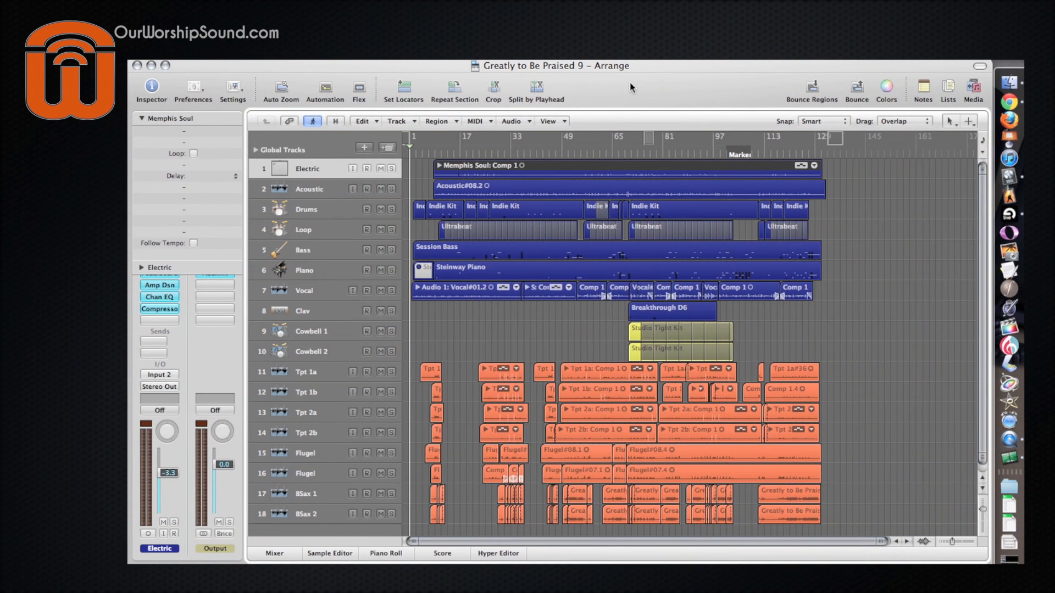
pyautogui.moveTo(326, 168)
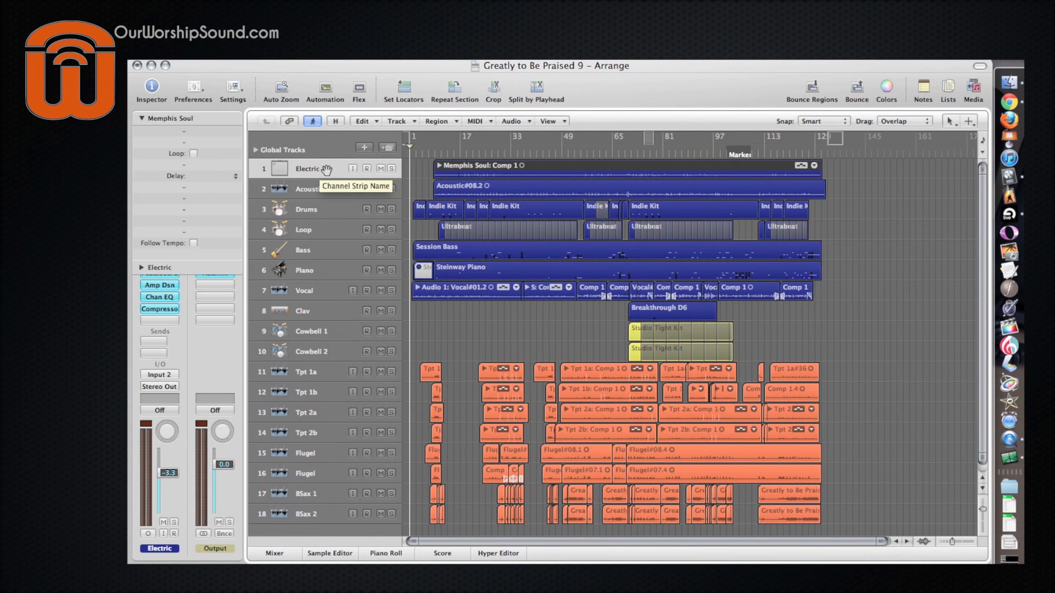
pyautogui.moveTo(322, 209)
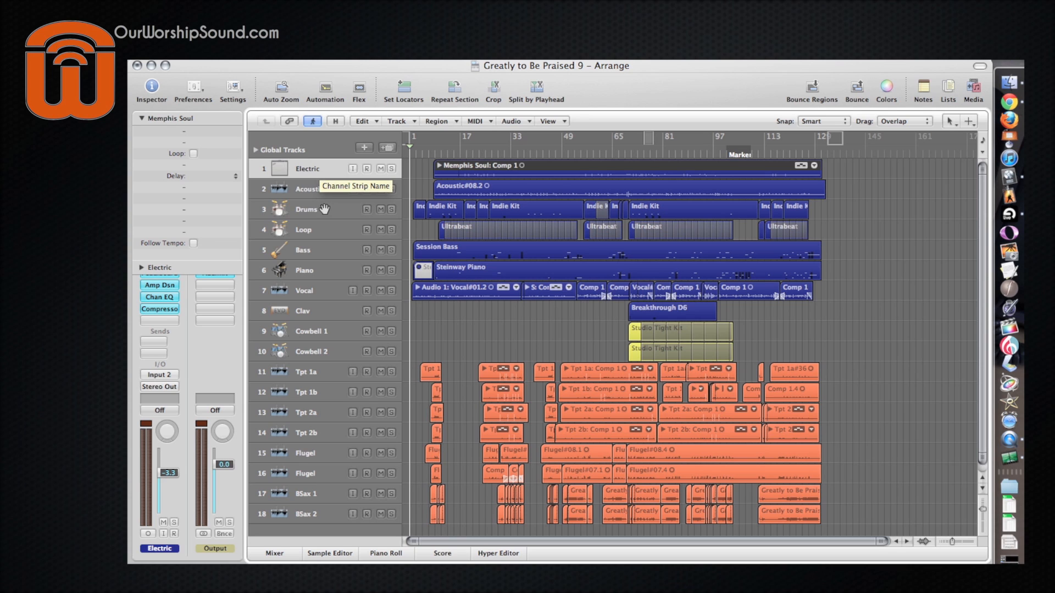
# Step: Inspect the Loop, Clav and Cowbell 2 tracks' regions
pyautogui.click(303, 229)
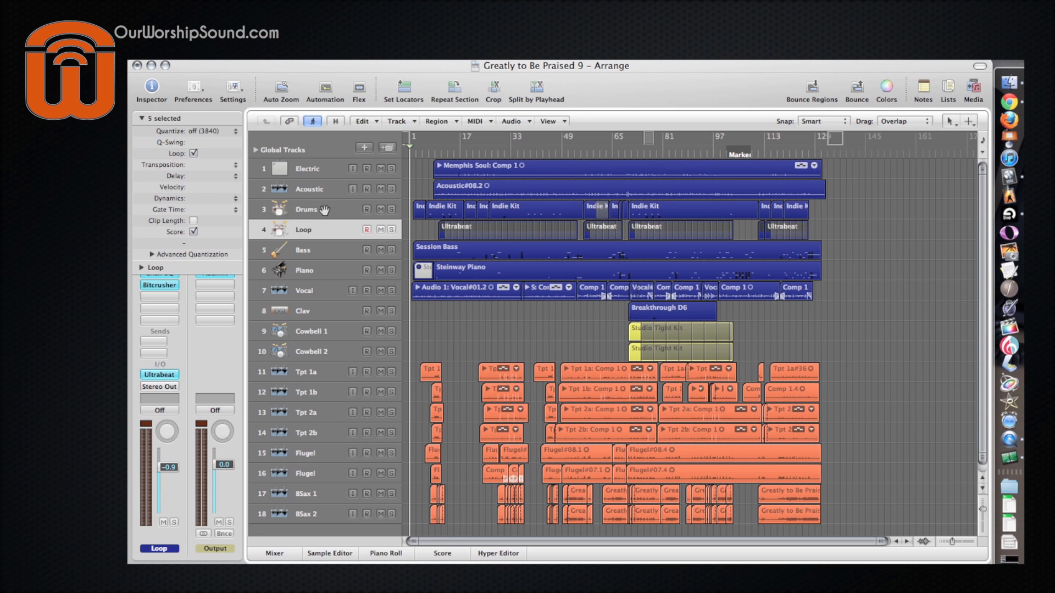
pyautogui.click(304, 270)
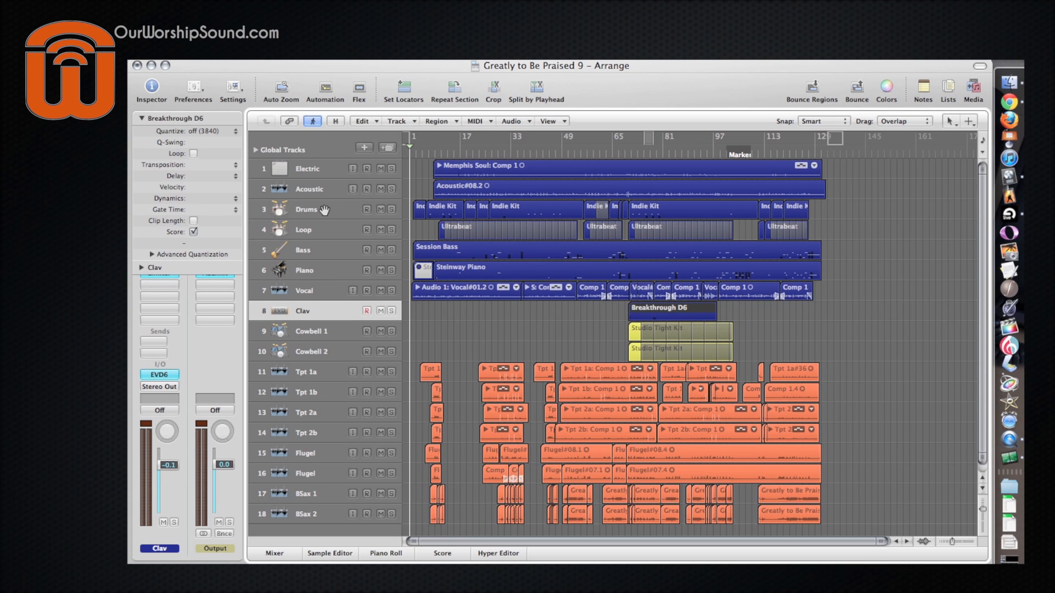
pyautogui.click(311, 351)
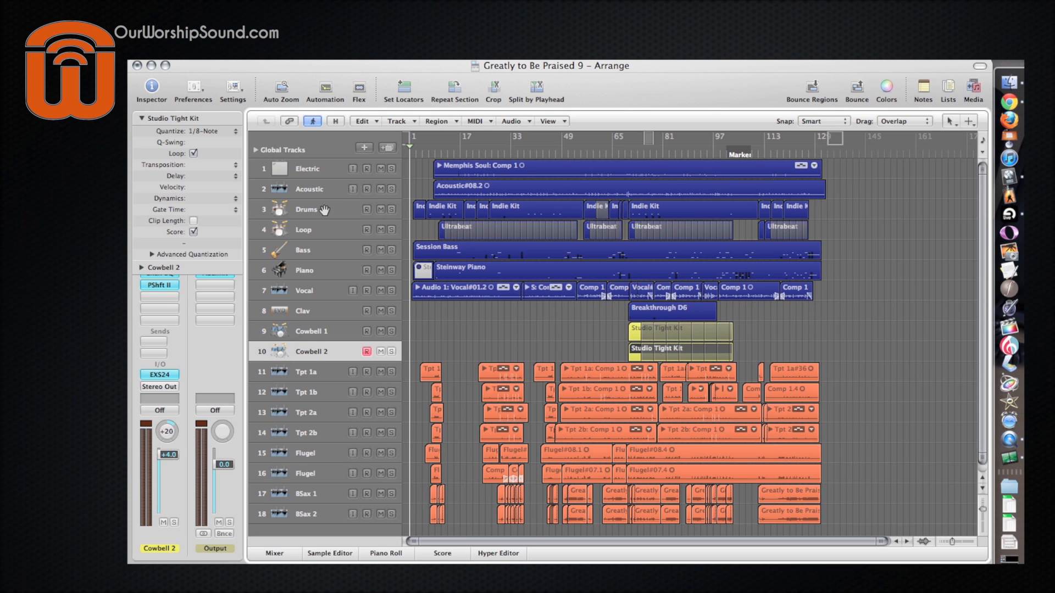
pyautogui.moveTo(639, 413)
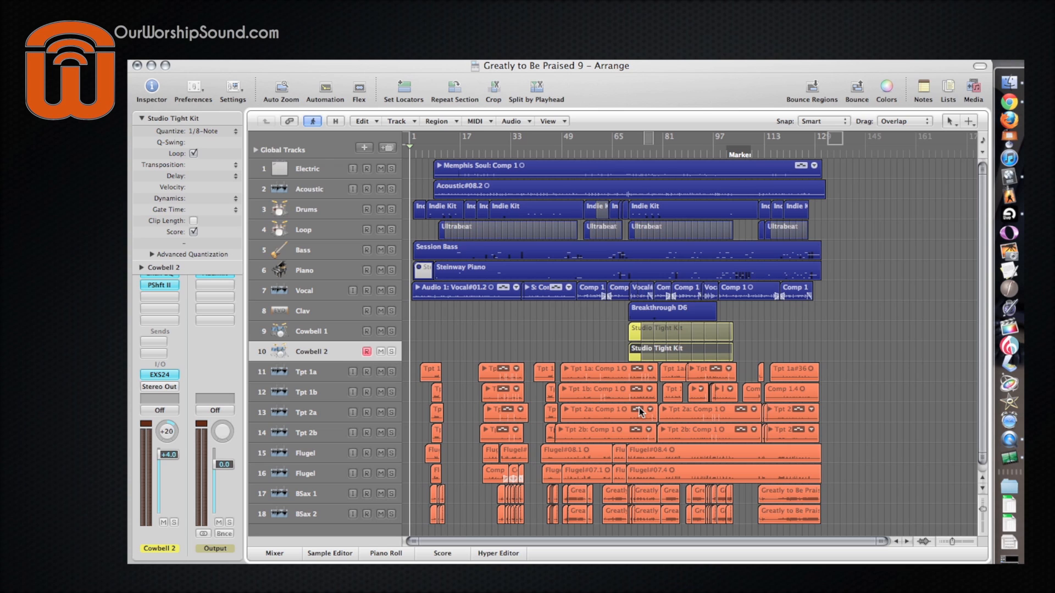
pyautogui.moveTo(543, 422)
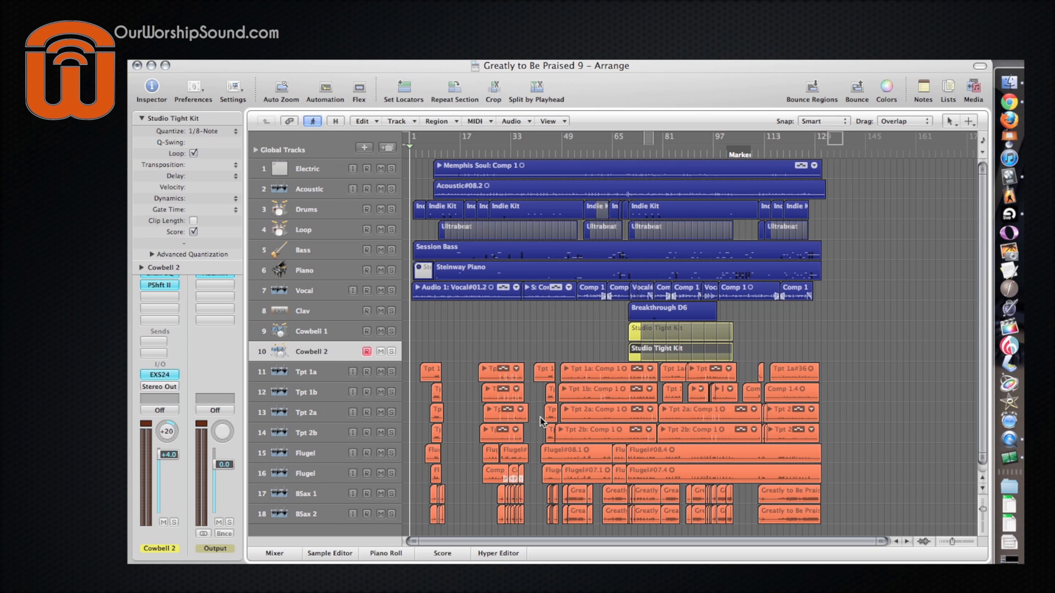
pyautogui.moveTo(619, 486)
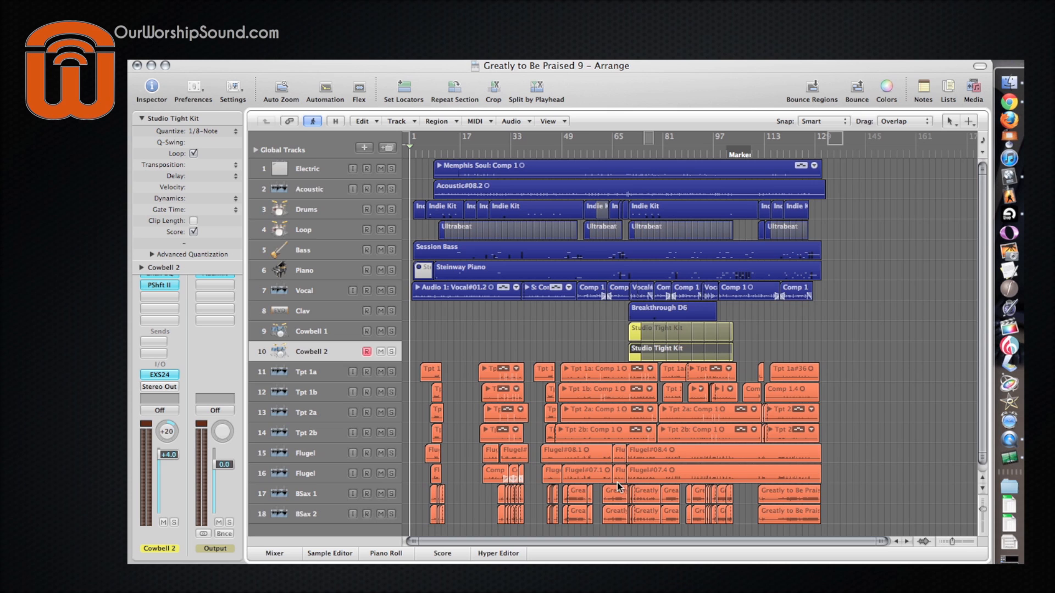
pyautogui.click(273, 553)
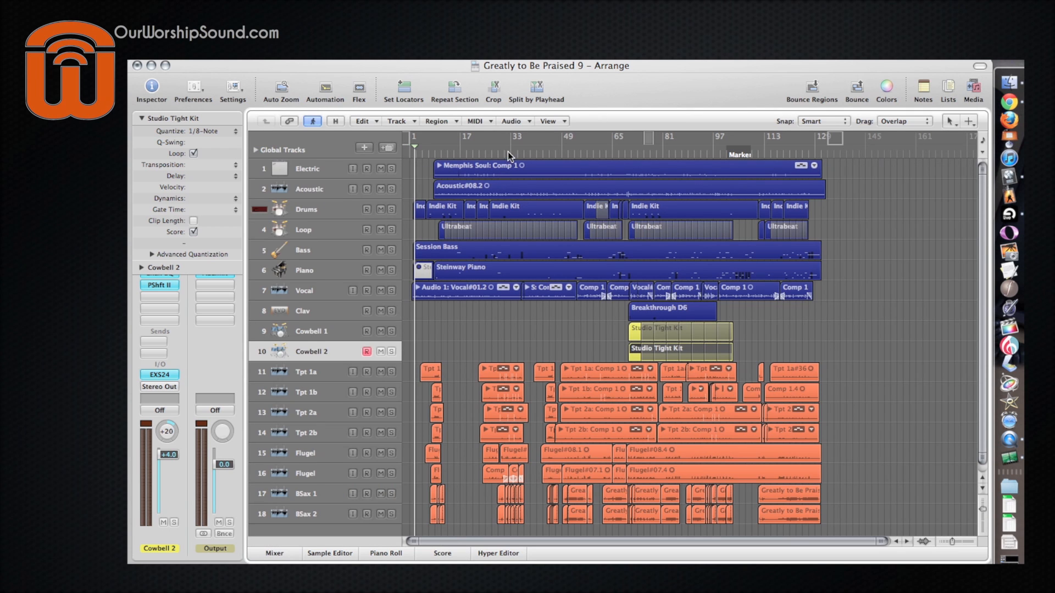
# Step: Audition the song from bars 33 and 73, then unsolo Cowbell 2
pyautogui.click(512, 146)
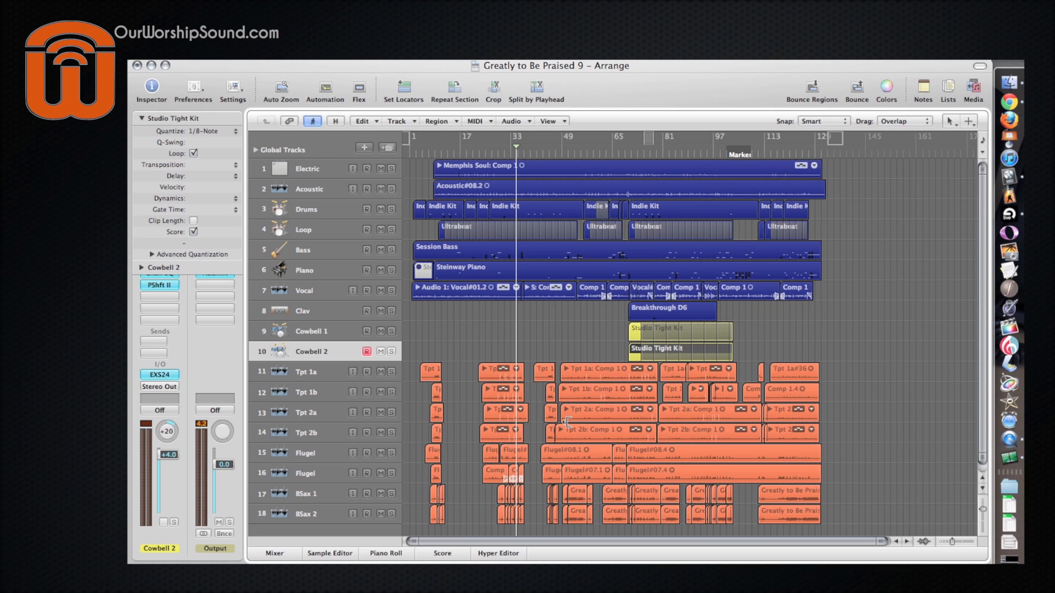
pyautogui.moveTo(608, 93)
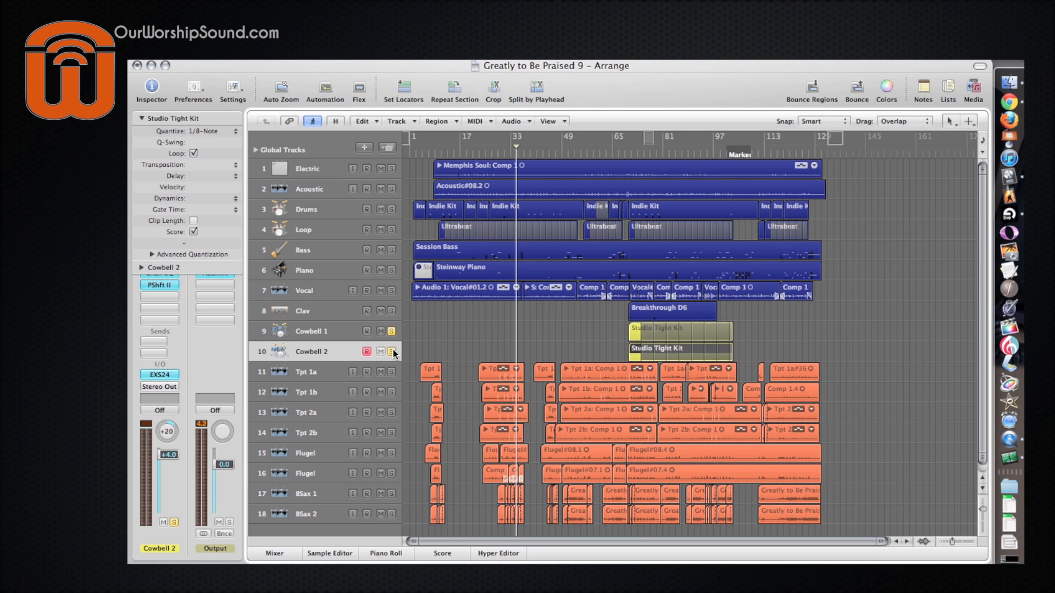
pyautogui.click(646, 147)
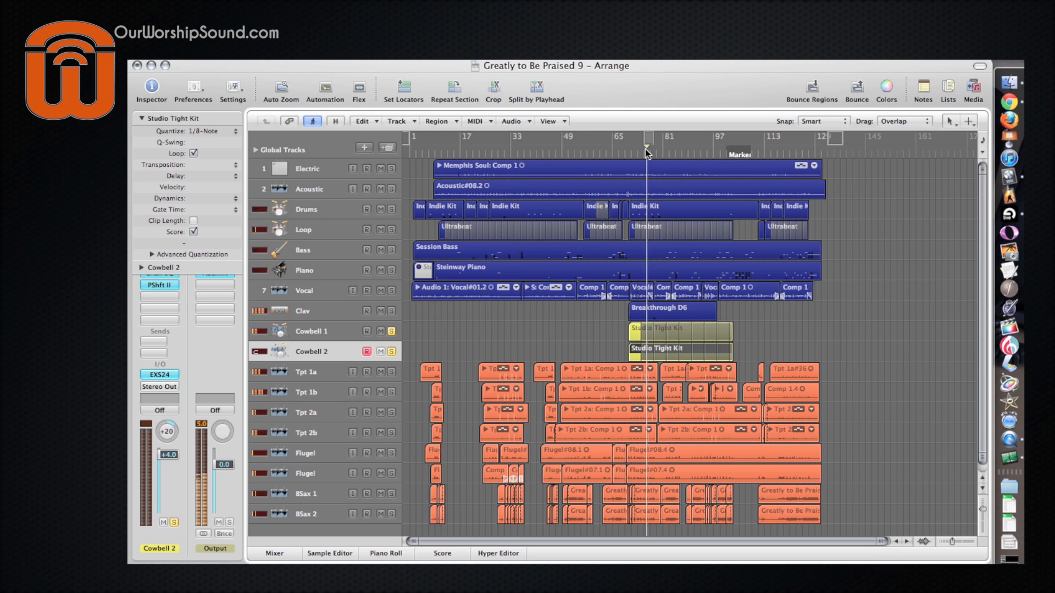
pyautogui.click(391, 351)
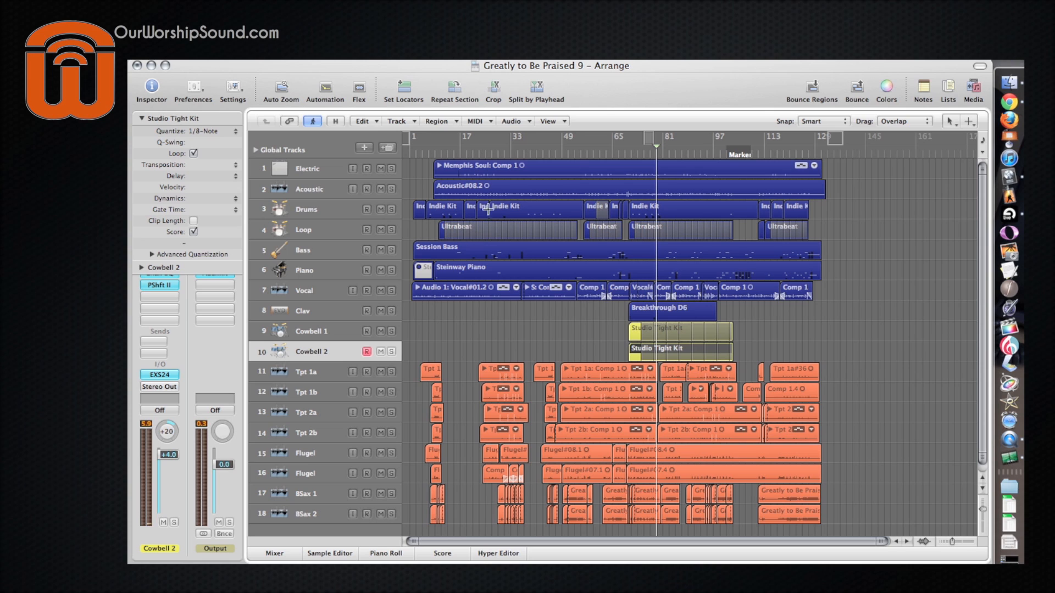
pyautogui.moveTo(718, 343)
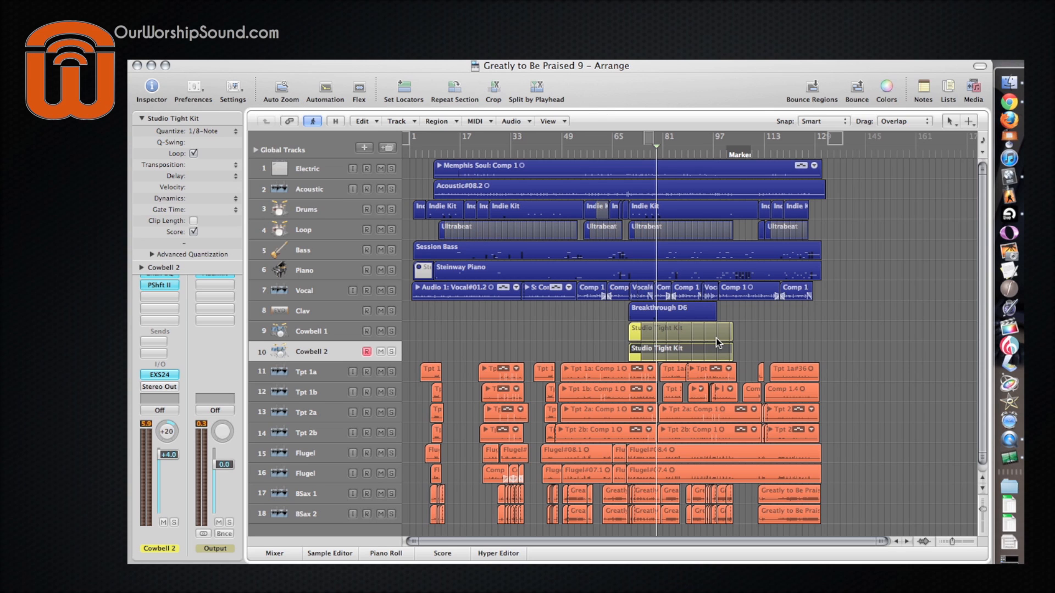
pyautogui.moveTo(723, 342)
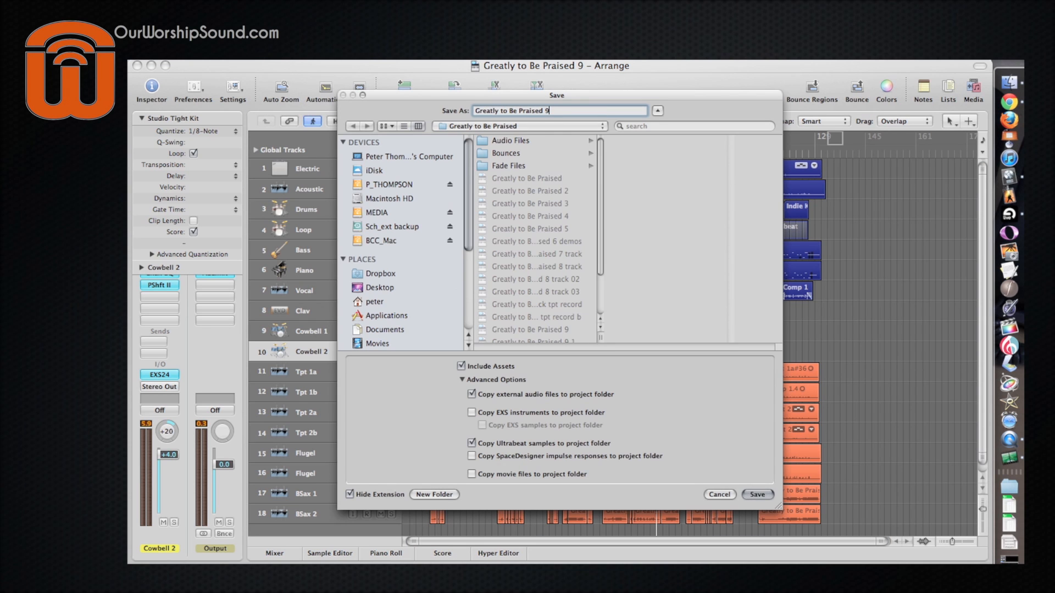
# Step: Confirm saving the project as the new version 'Greatly to Be Praised 9.2'
pyautogui.click(755, 495)
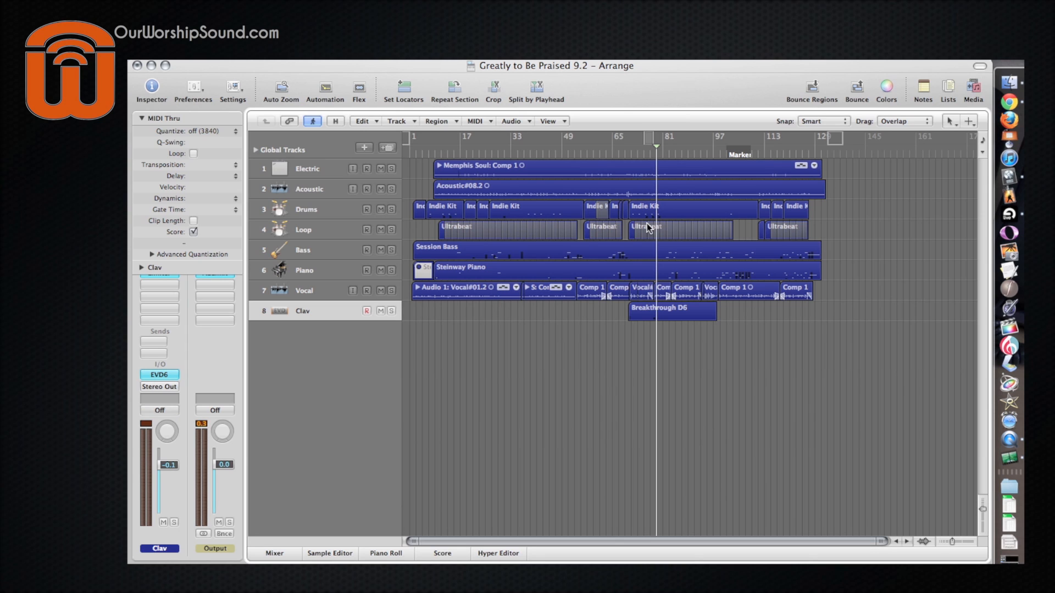
pyautogui.moveTo(484, 160)
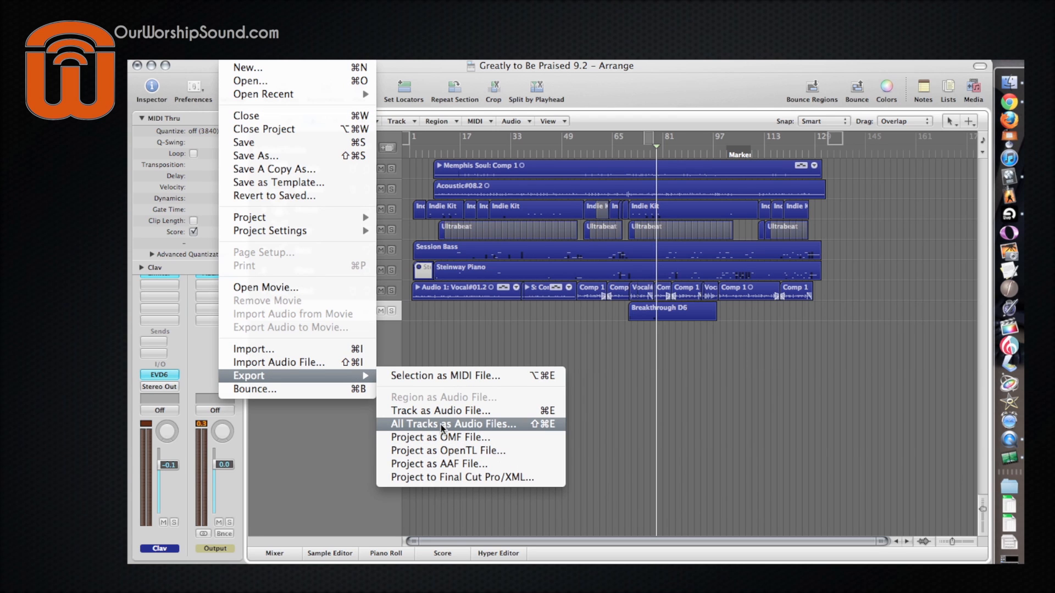
# Step: Start the export of all tracks as 16-bit WAVE audio files
pyautogui.click(452, 424)
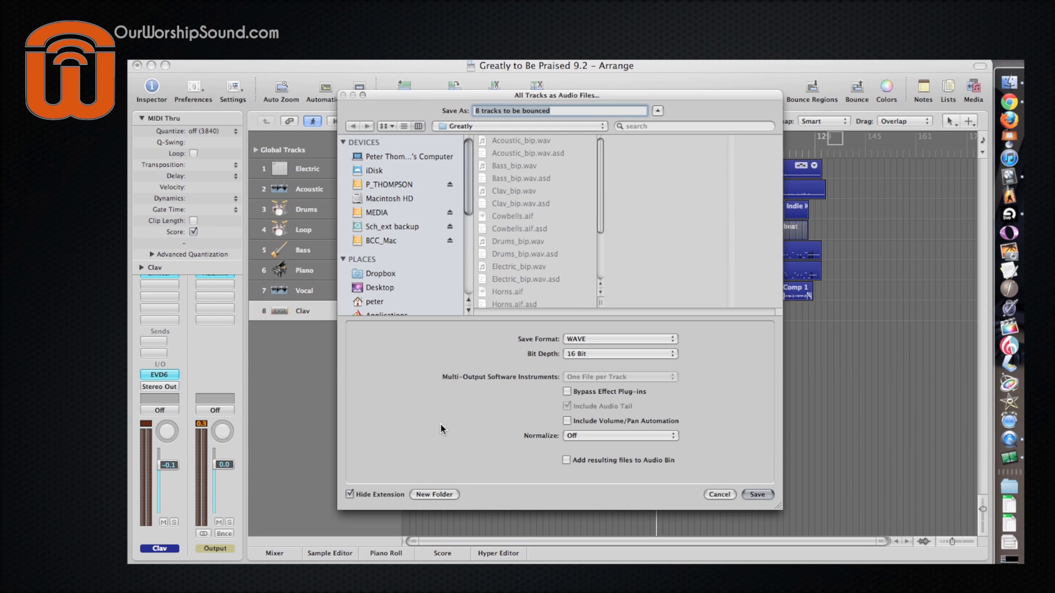
pyautogui.moveTo(633, 417)
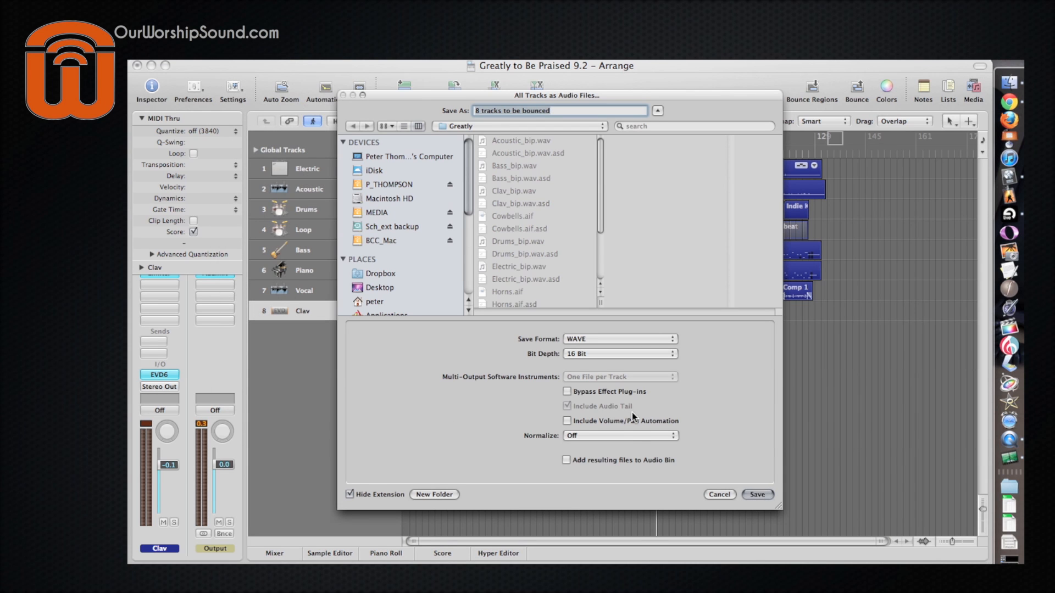
pyautogui.moveTo(612, 438)
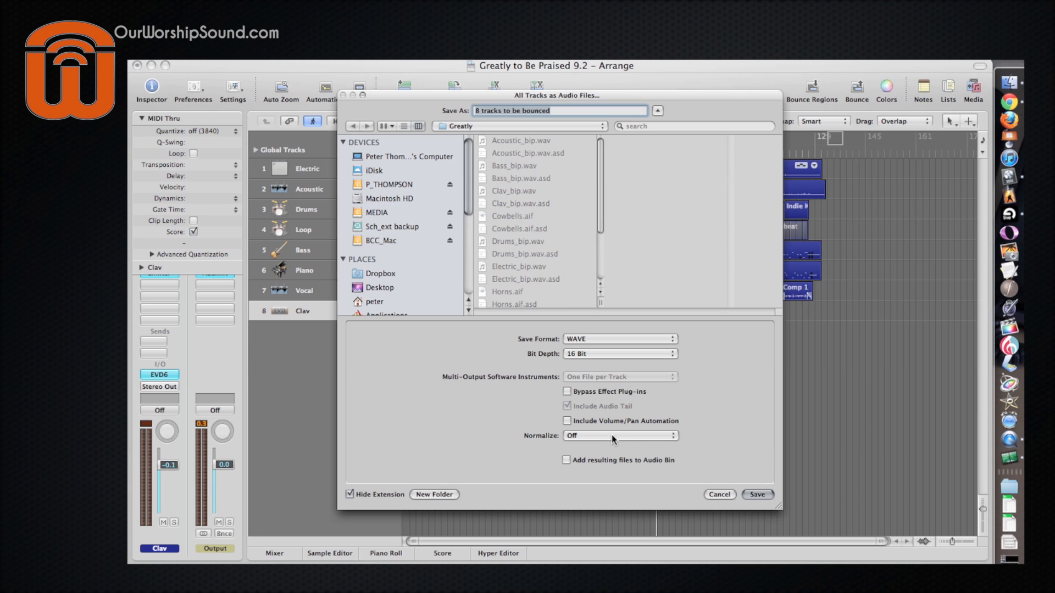
pyautogui.moveTo(596, 396)
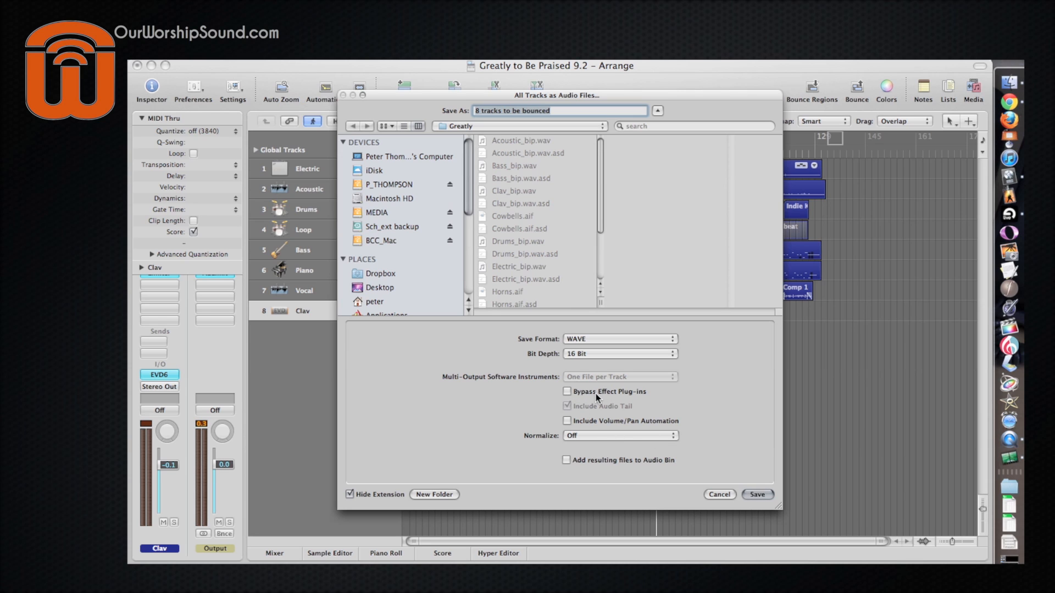
pyautogui.moveTo(580, 428)
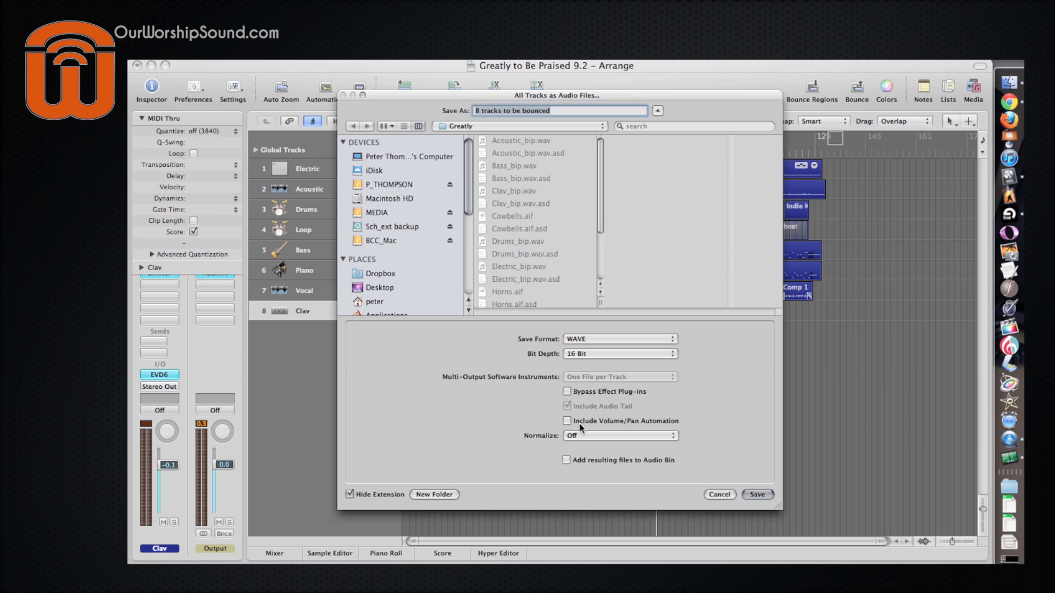
pyautogui.moveTo(632, 427)
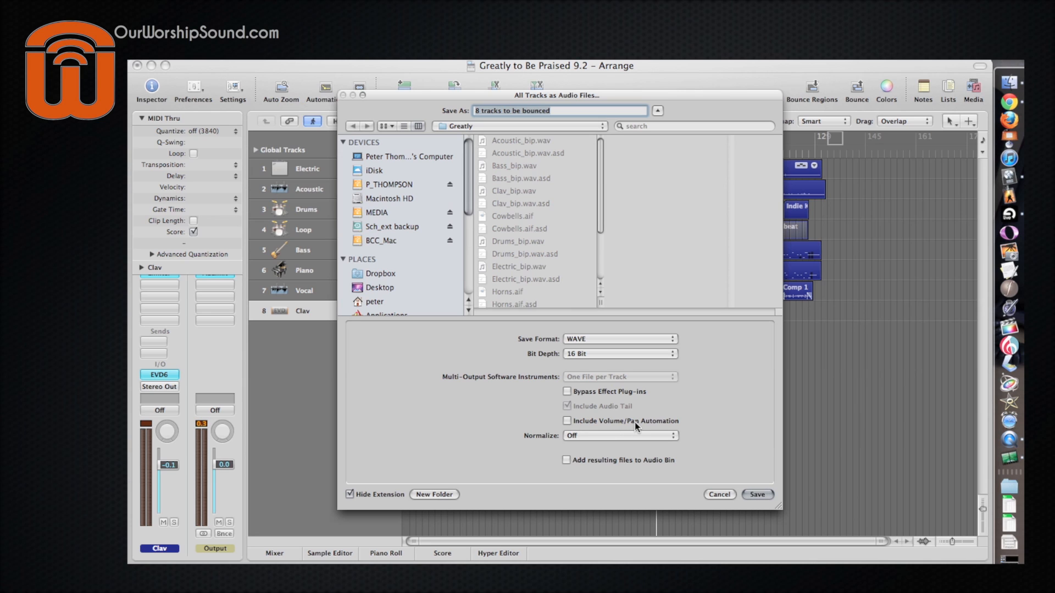
pyautogui.moveTo(698, 474)
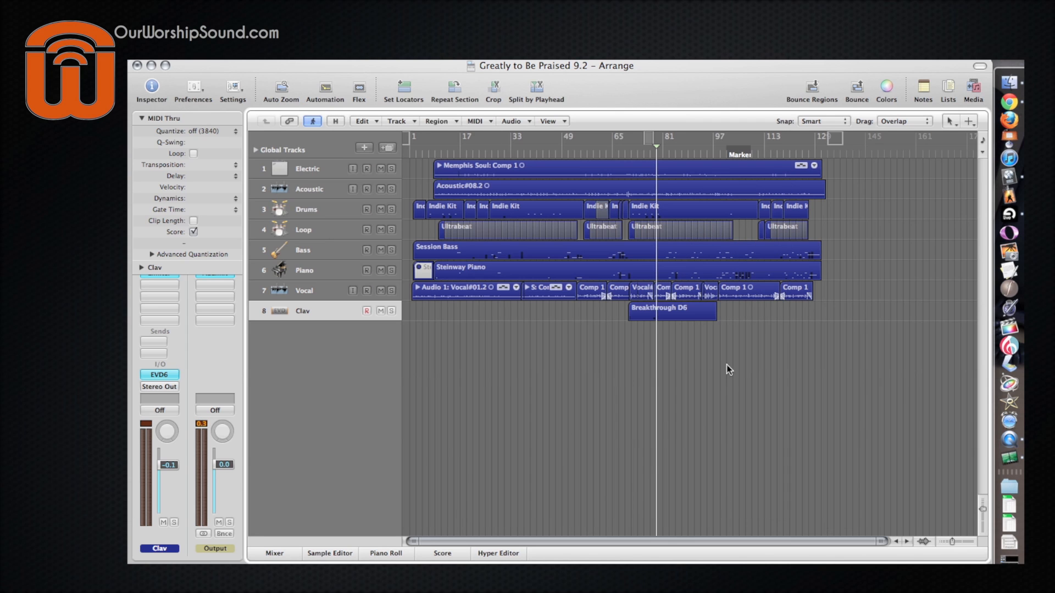
pyautogui.moveTo(1008, 220)
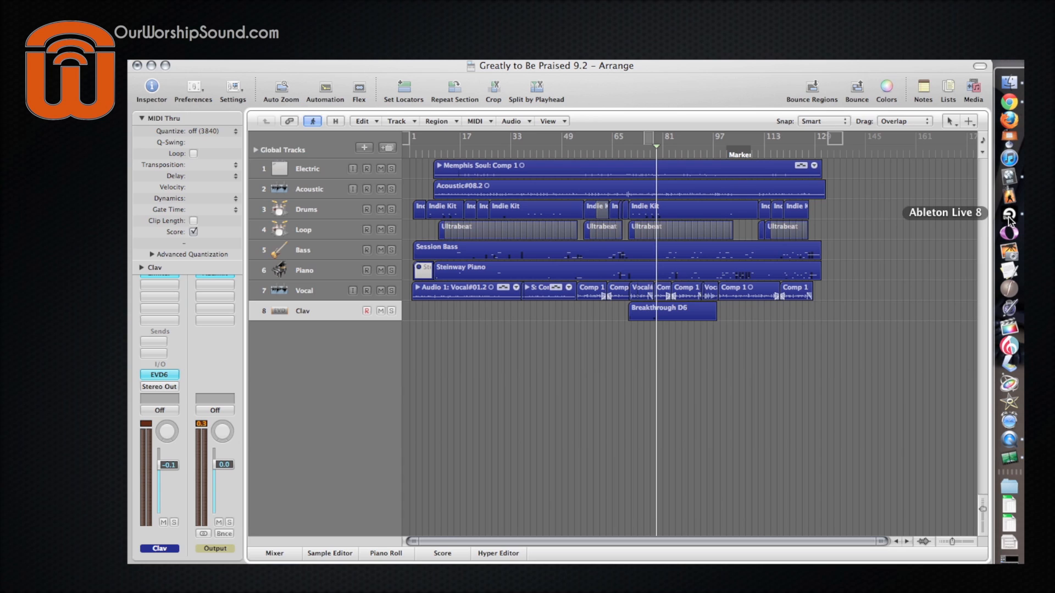
# Step: Launch Ableton Live 8 from the Dock
pyautogui.click(1010, 221)
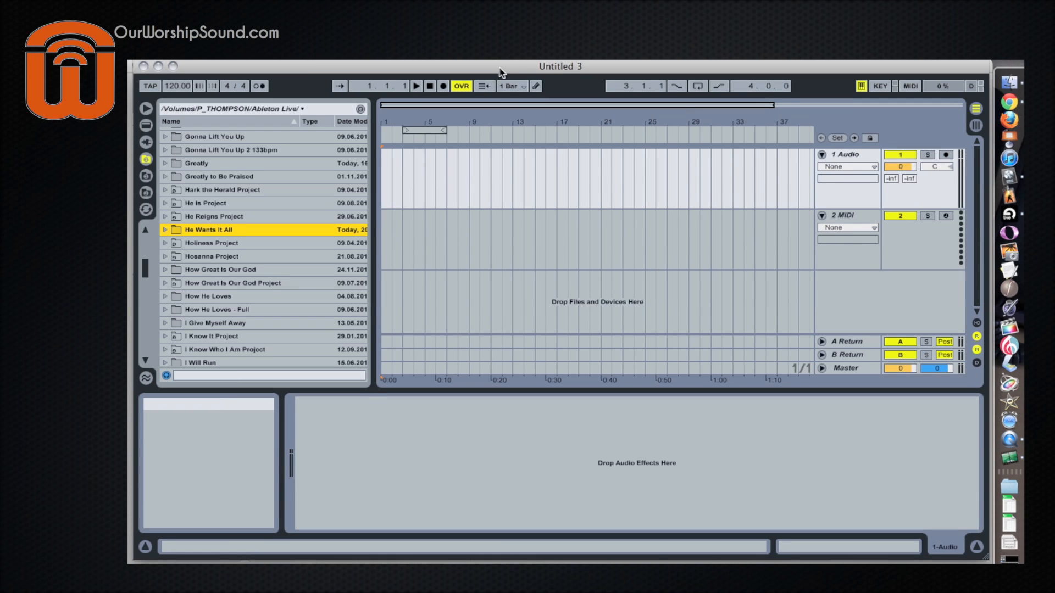
pyautogui.moveTo(847, 222)
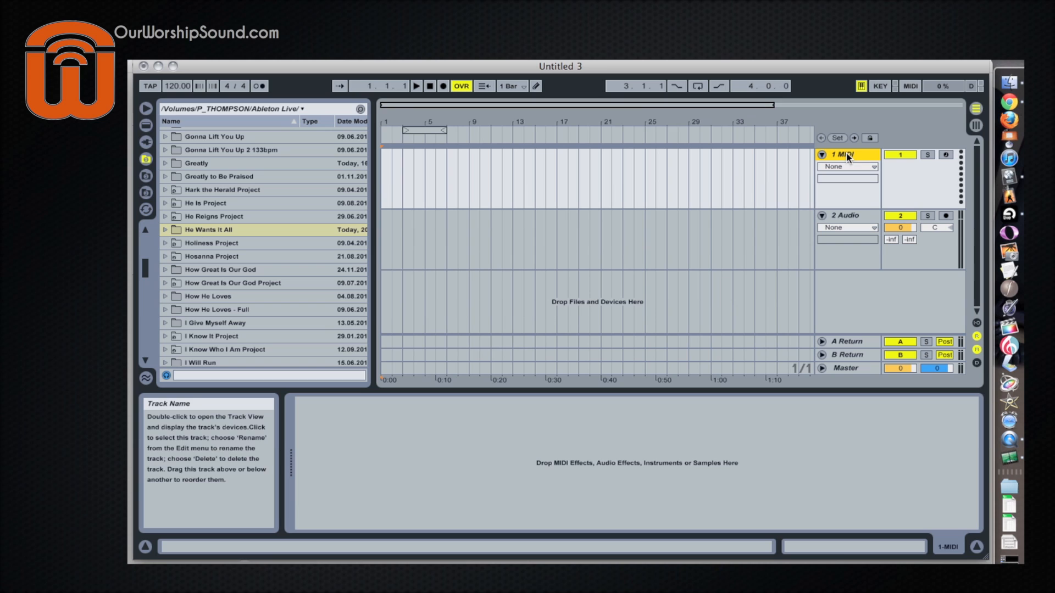
pyautogui.moveTo(178, 86)
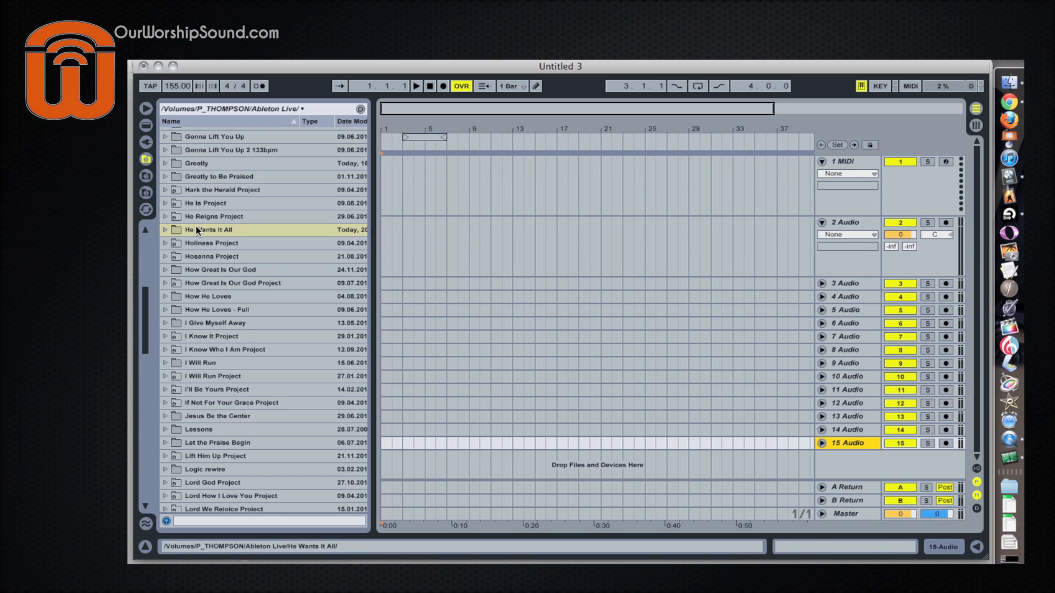
# Step: Drag the Greatly folder's stems onto separate audio tracks starting at bar 3
pyautogui.click(164, 162)
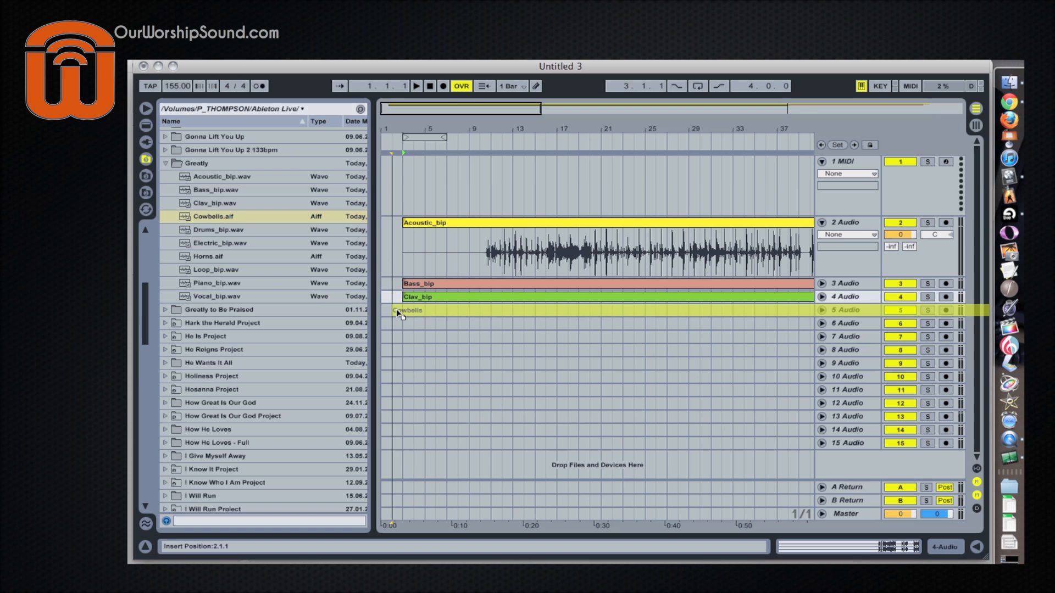
pyautogui.click(215, 229)
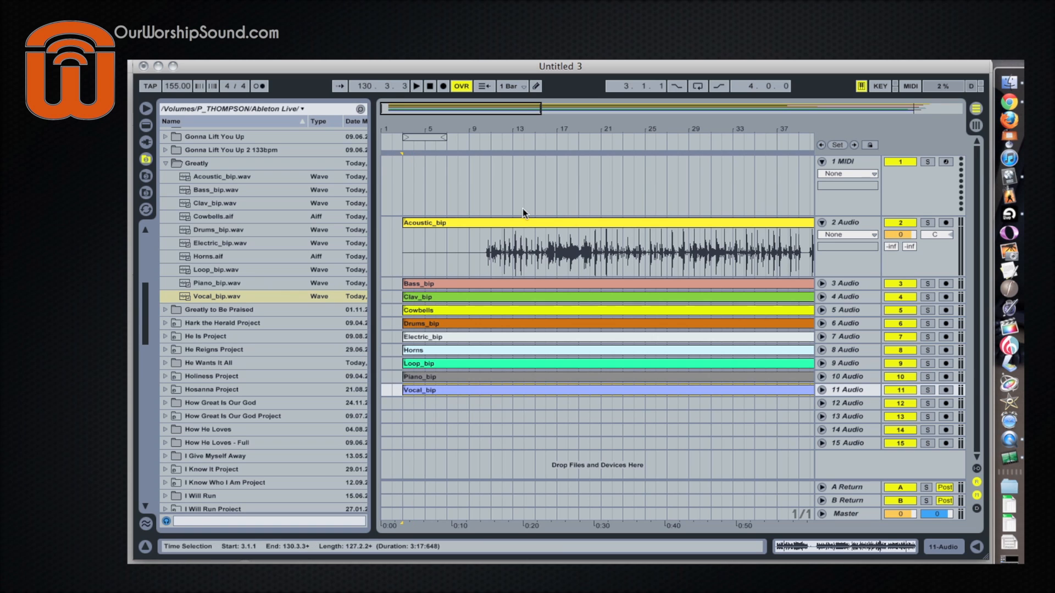
pyautogui.moveTo(713, 246)
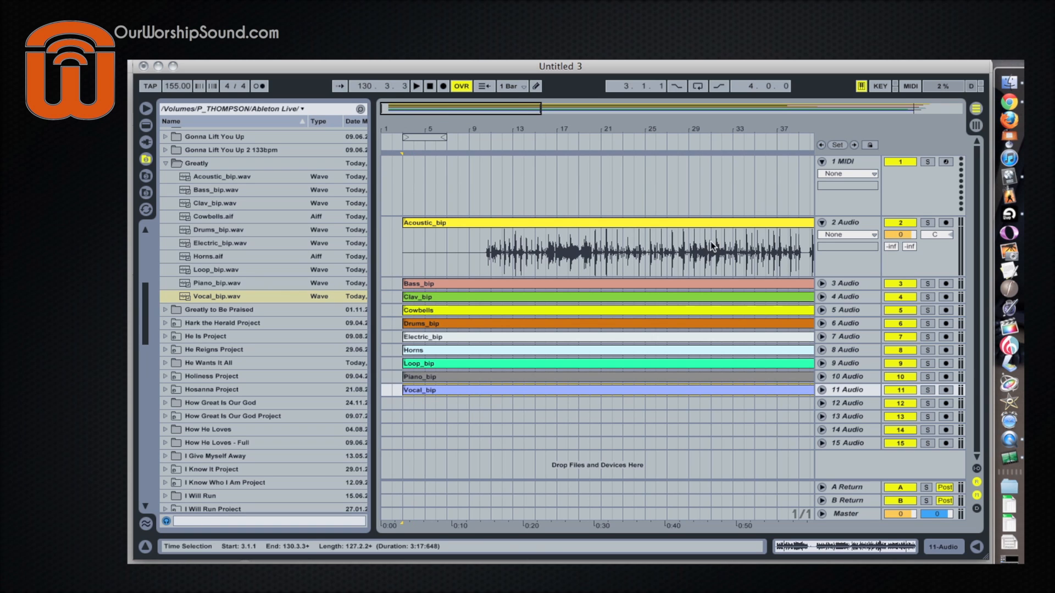
pyautogui.moveTo(407, 242)
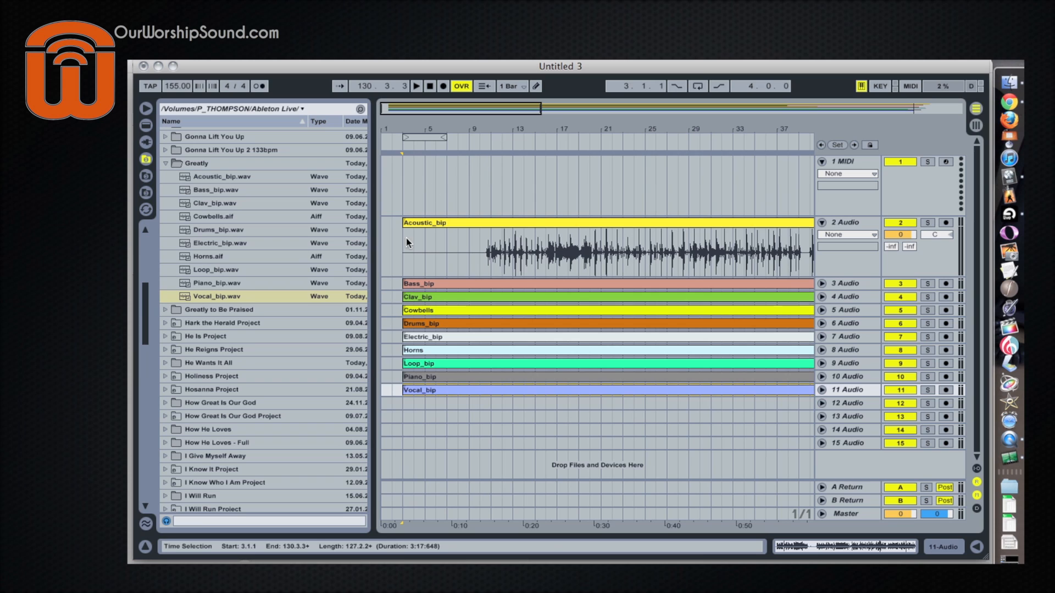
pyautogui.moveTo(450, 234)
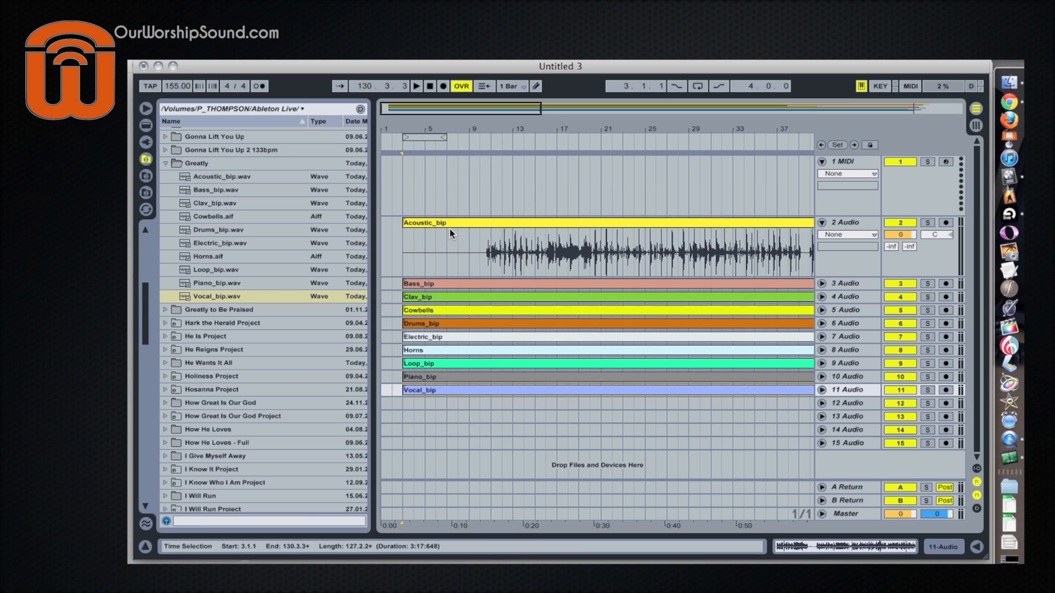
pyautogui.moveTo(397, 243)
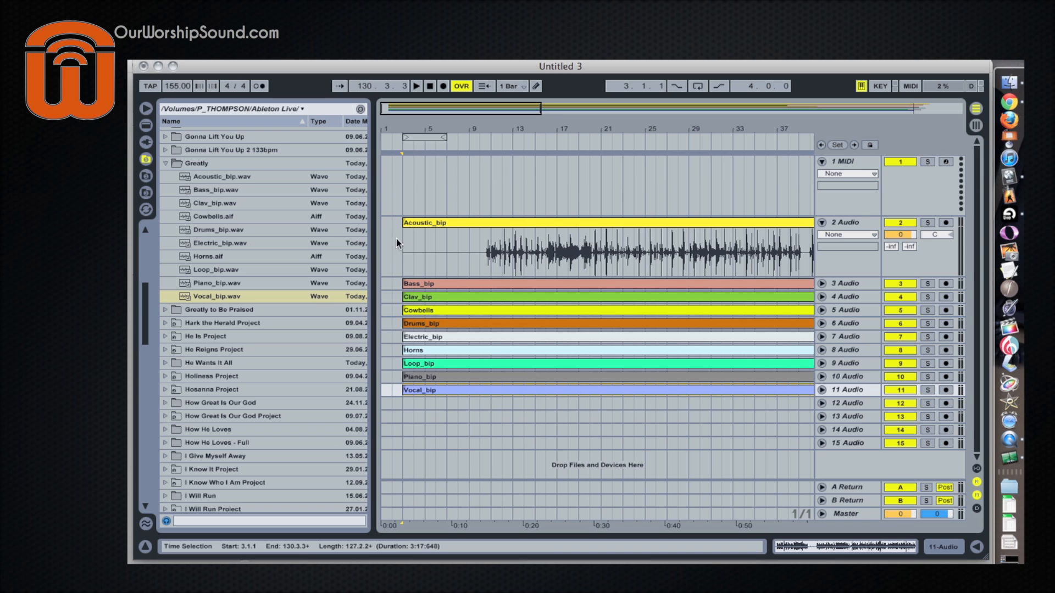
pyautogui.click(846, 323)
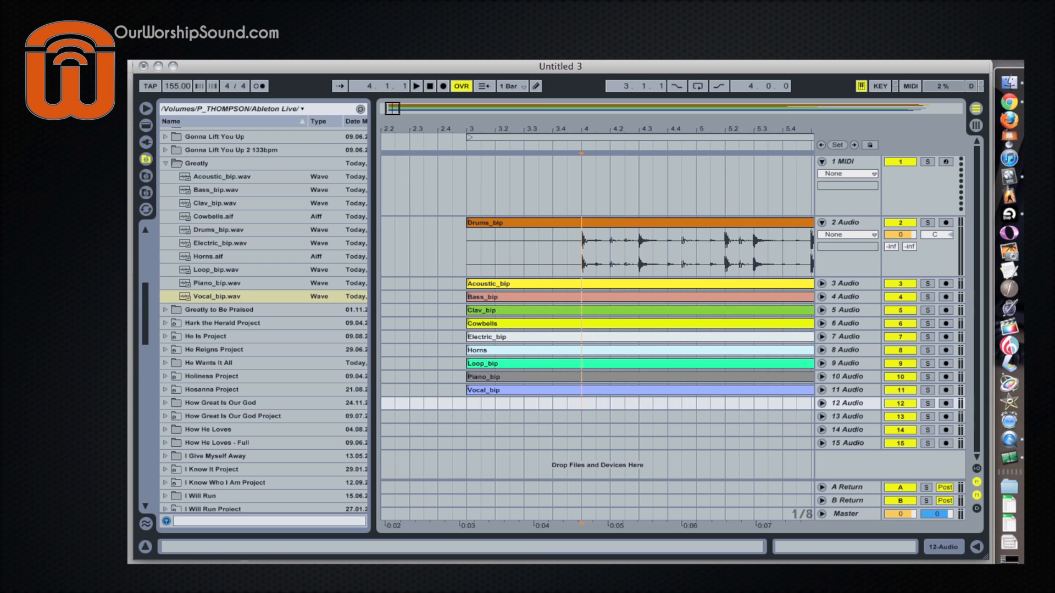
# Step: Split all the stem clips at bar 4 via the right-click menu
pyautogui.rightClick(215, 296)
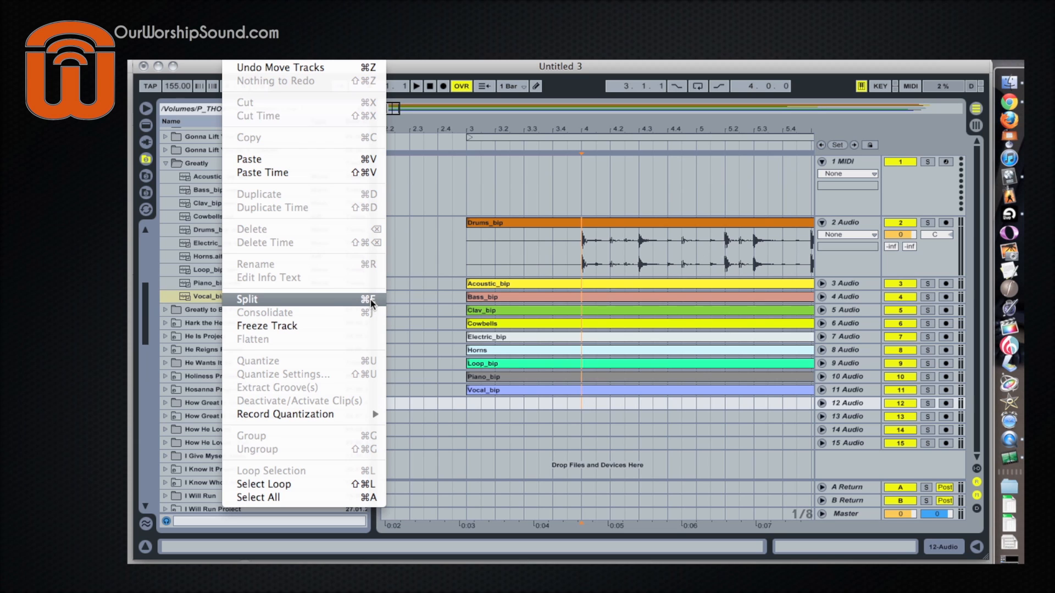
pyautogui.moveTo(342, 304)
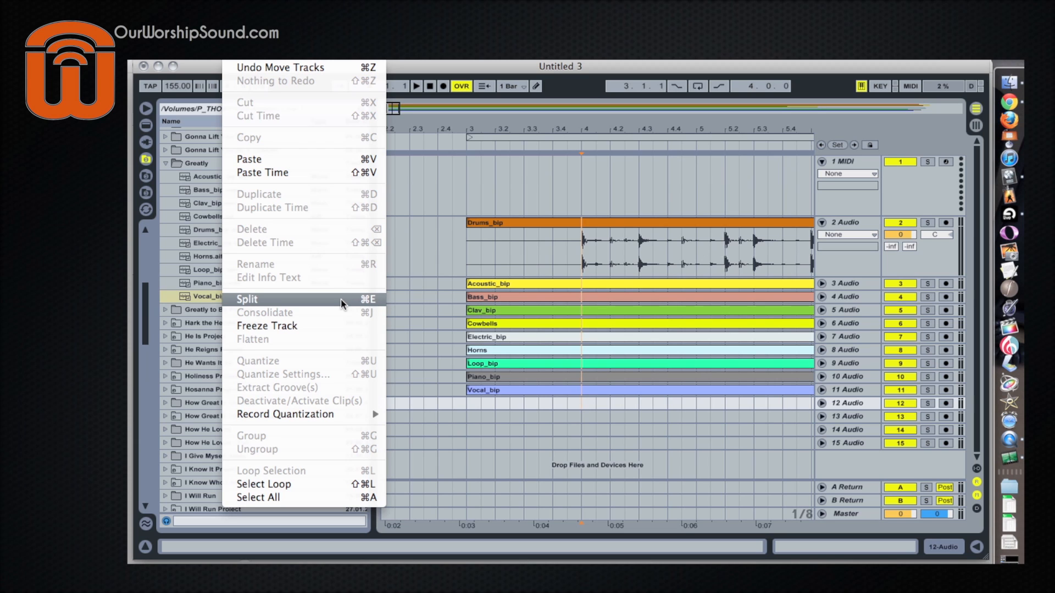
pyautogui.click(247, 299)
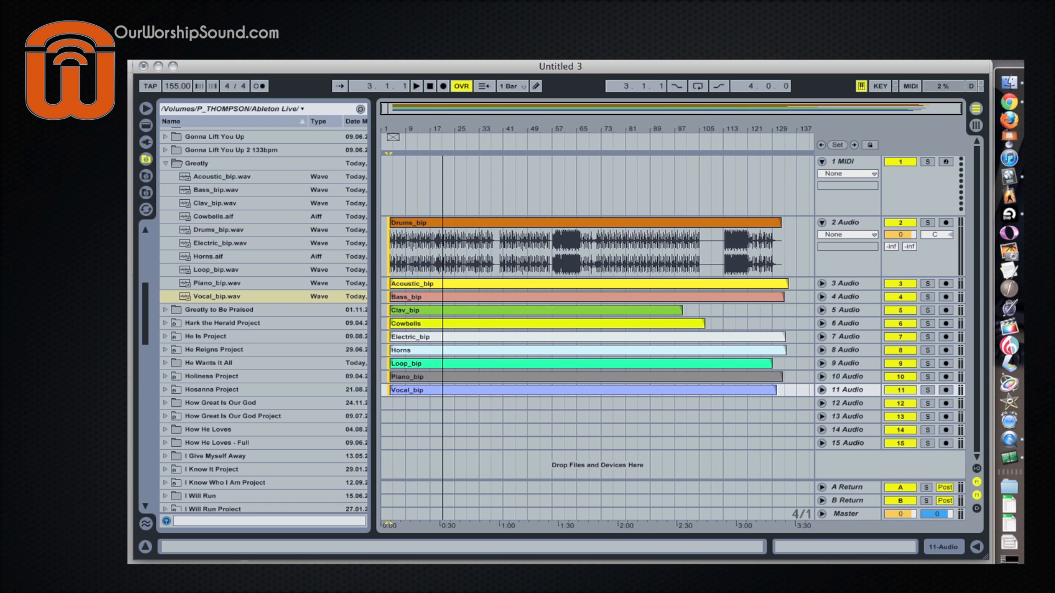
# Step: Select the Drums clip and all stem clips from bar 4 onward
pyautogui.click(437, 222)
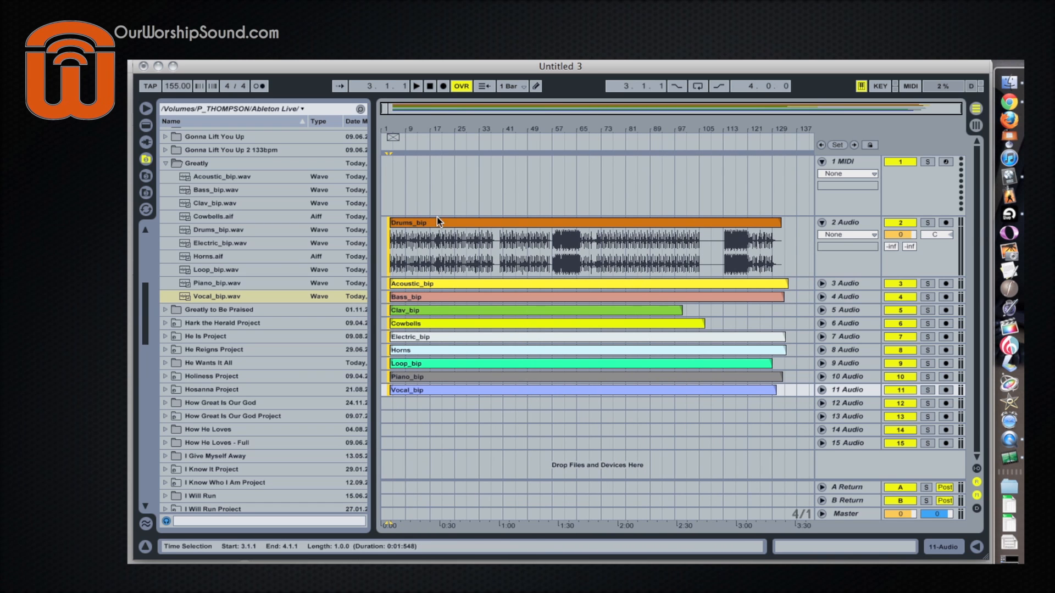
pyautogui.click(572, 249)
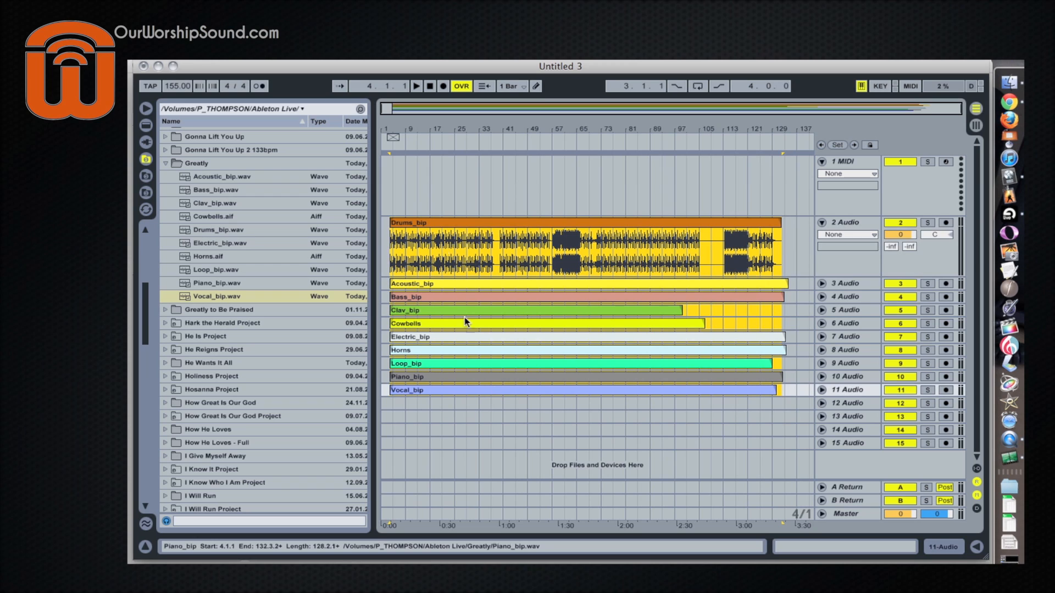
pyautogui.click(430, 224)
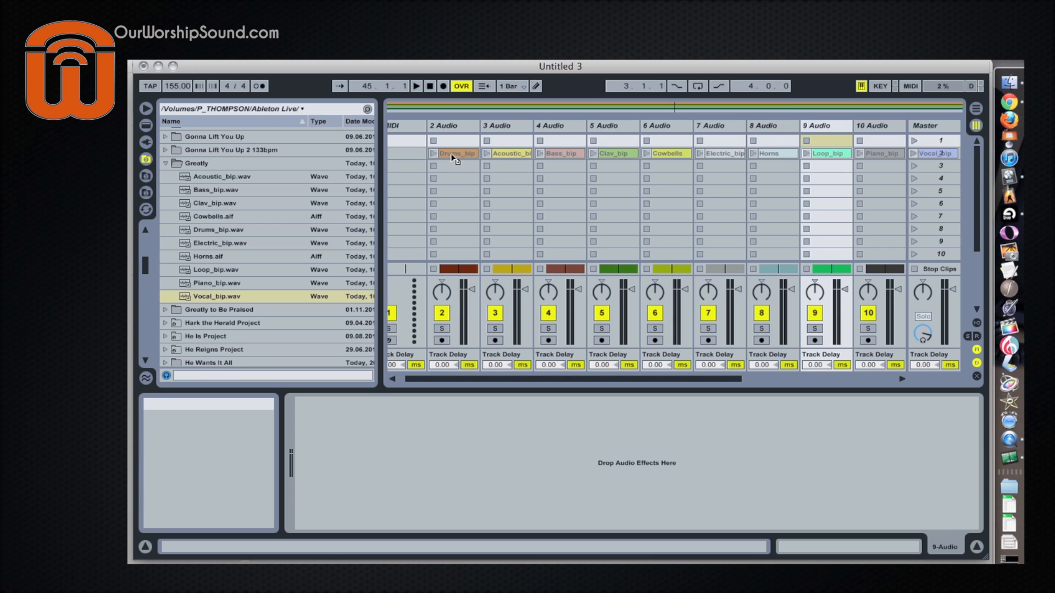
# Step: Drop the stem clips into scene 2 and launch that scene
pyautogui.click(468, 153)
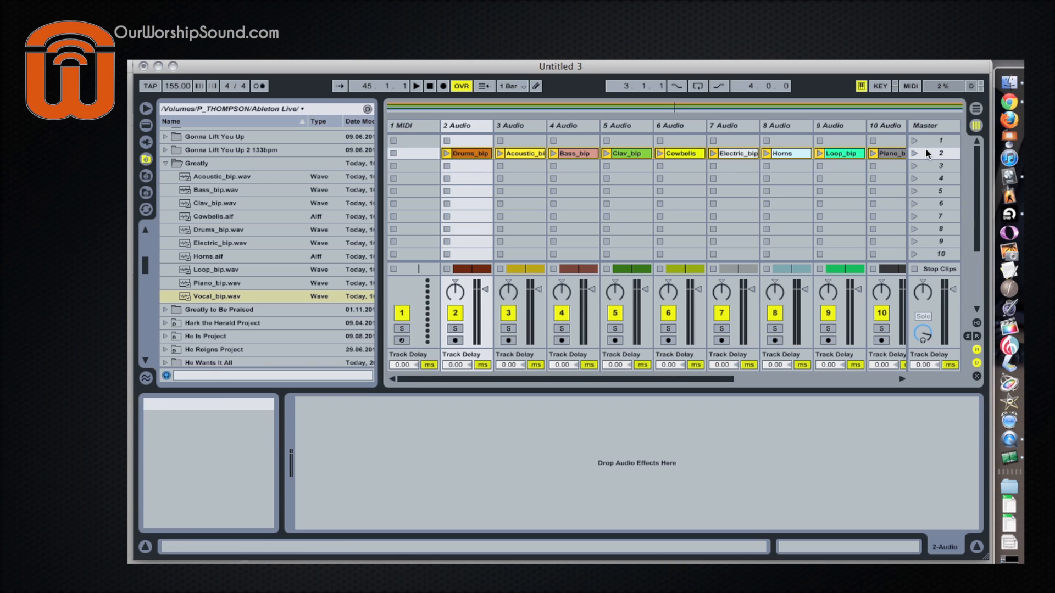
pyautogui.moveTo(850, 189)
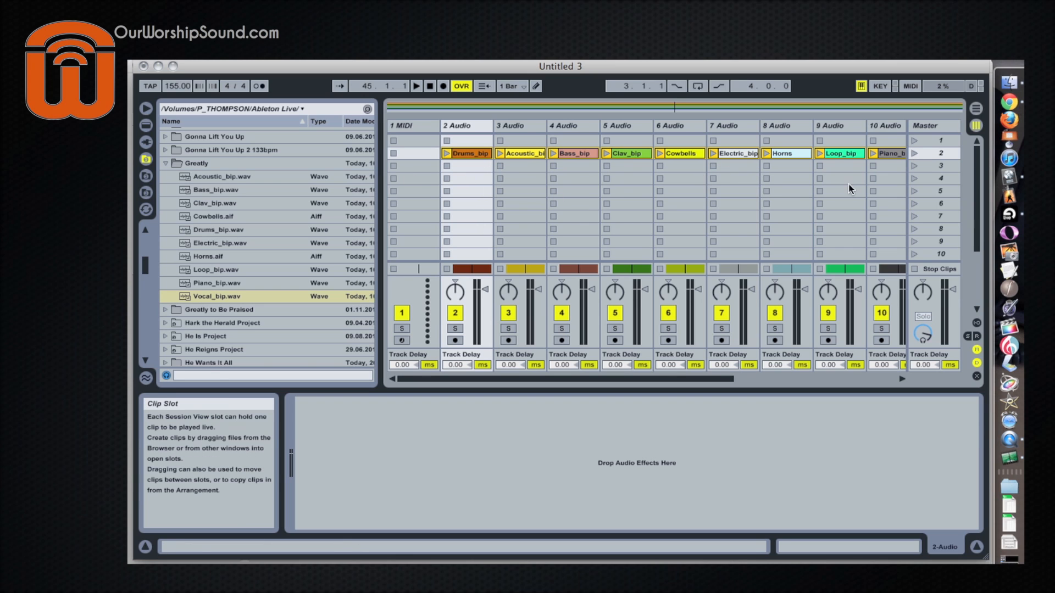
pyautogui.moveTo(914, 158)
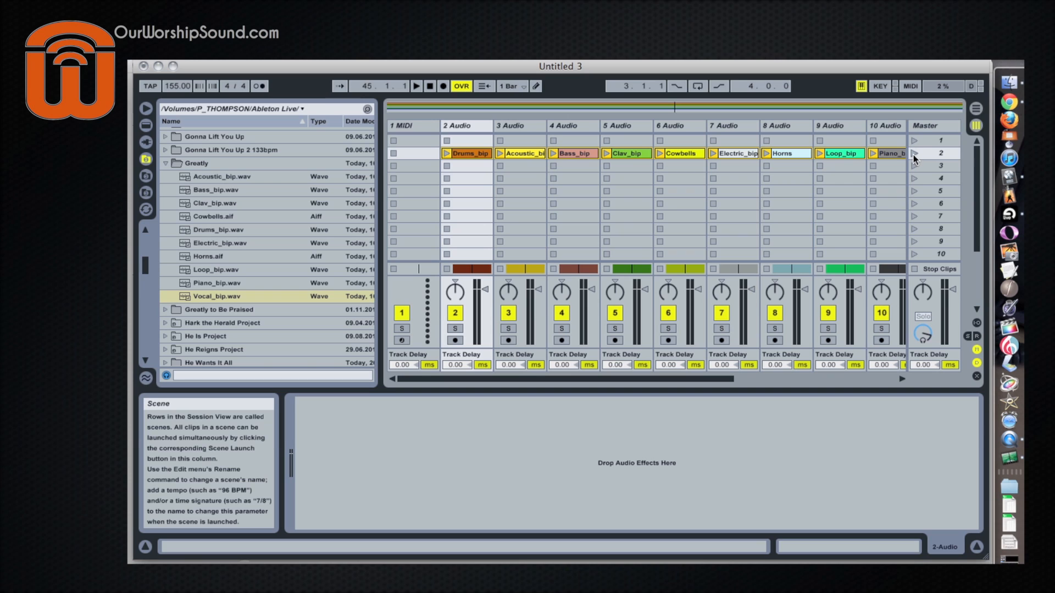
pyautogui.click(913, 153)
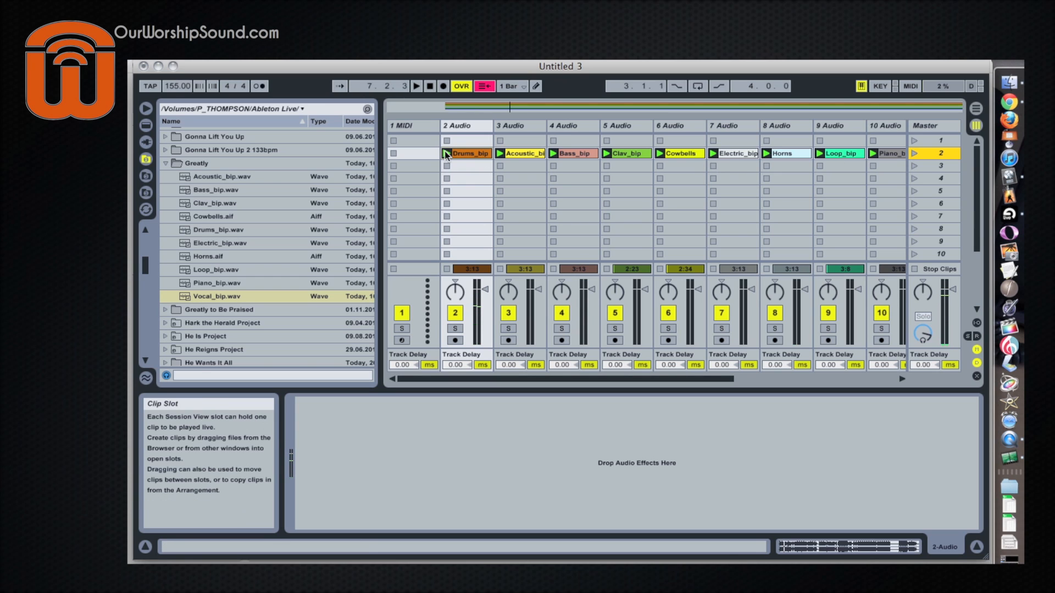
pyautogui.moveTo(438, 125)
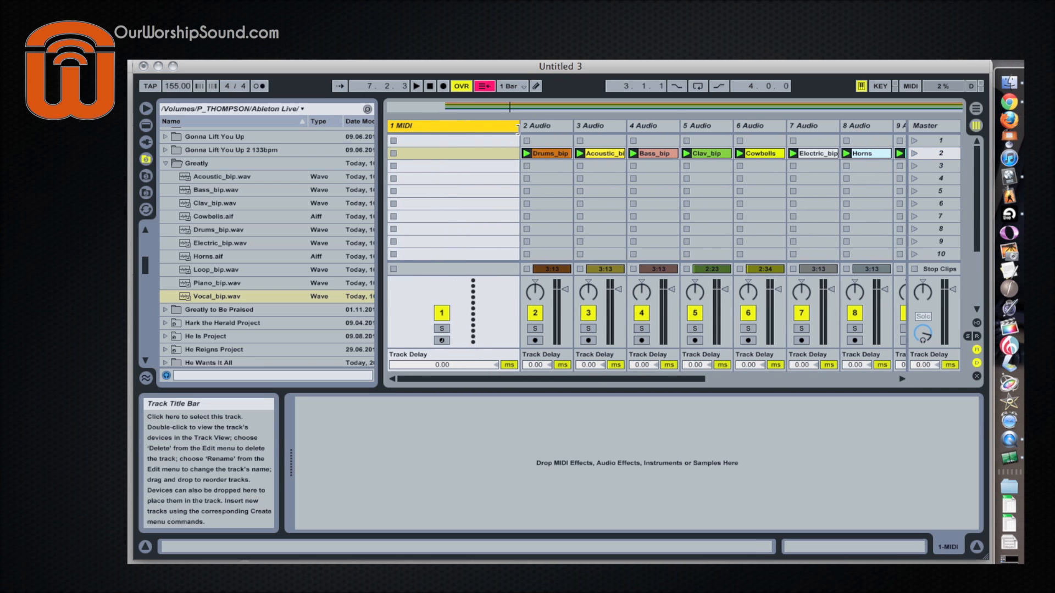
pyautogui.moveTo(414, 141)
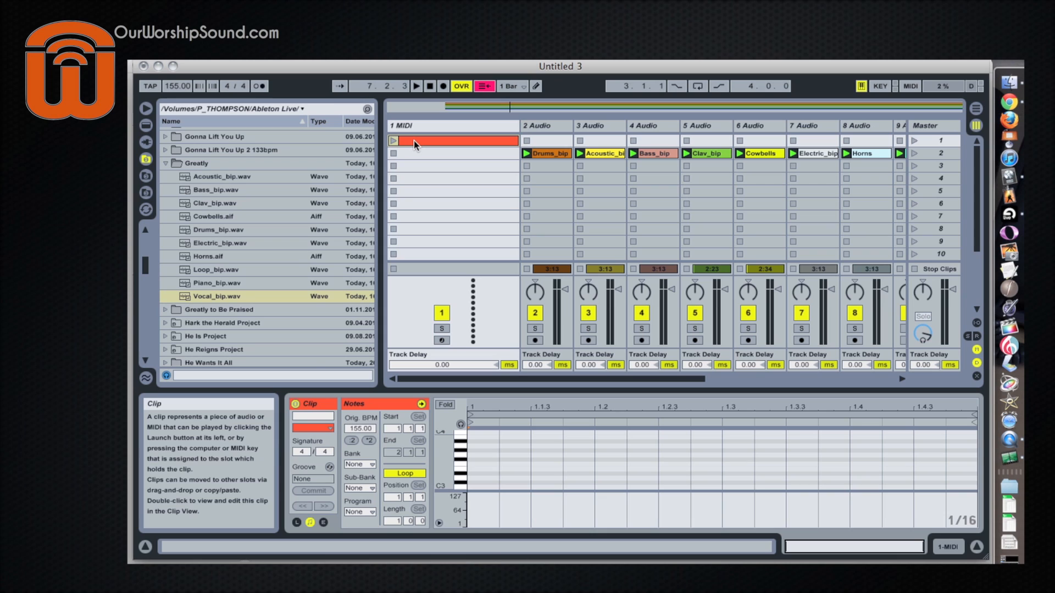
pyautogui.moveTo(450, 155)
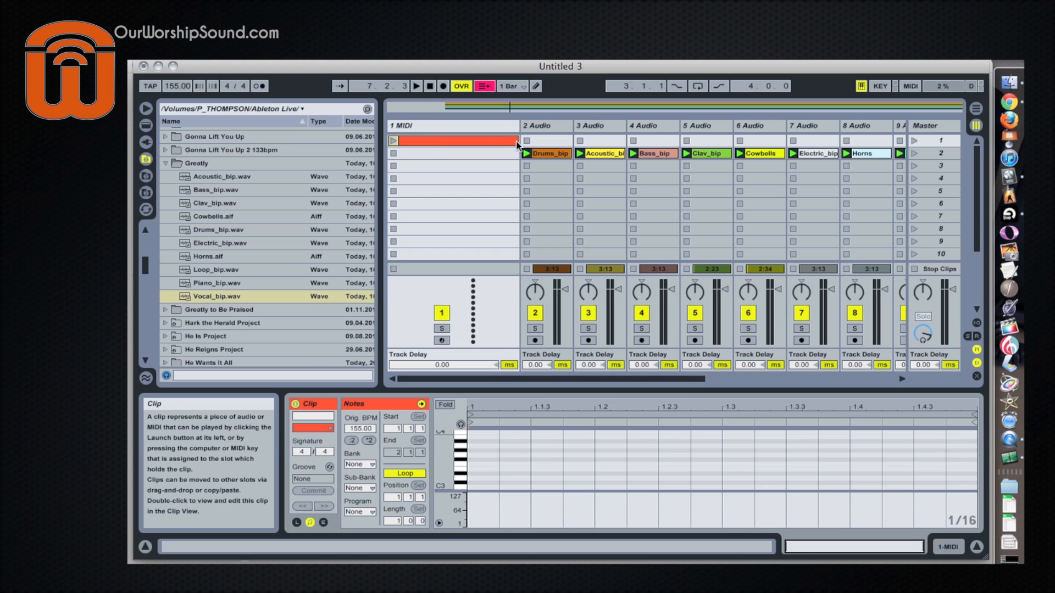
pyautogui.moveTo(915, 144)
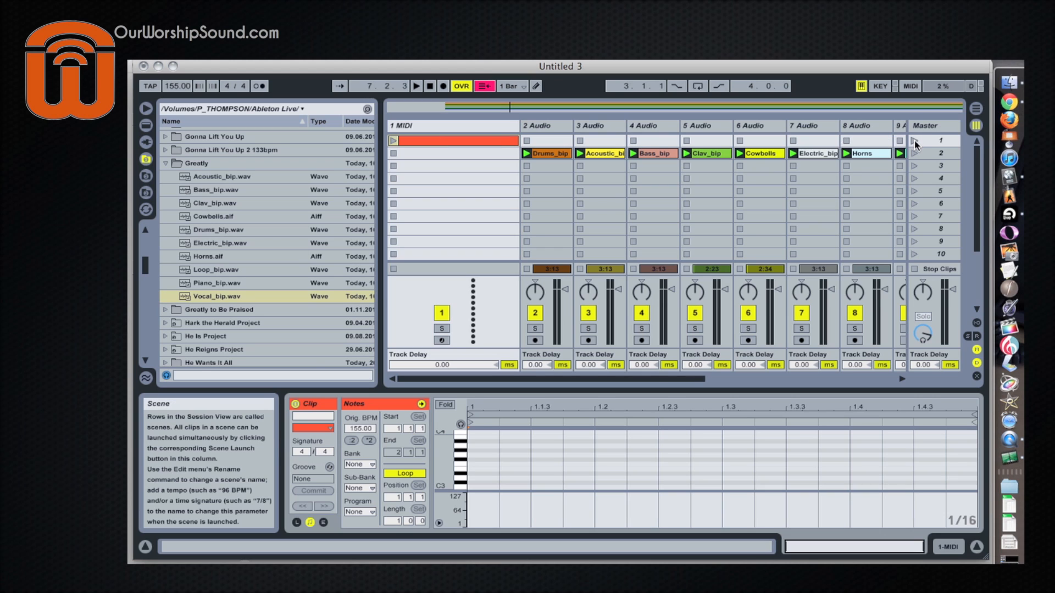
# Step: Launch and relaunch the first scene's intro MIDI clip, then select that clip
pyautogui.click(934, 140)
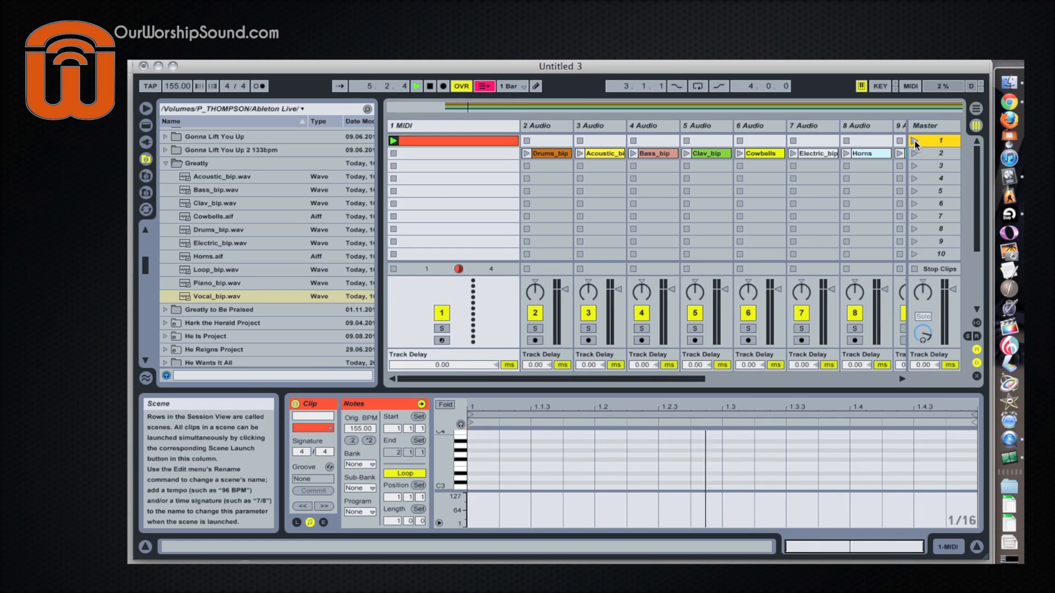
pyautogui.moveTo(259, 86)
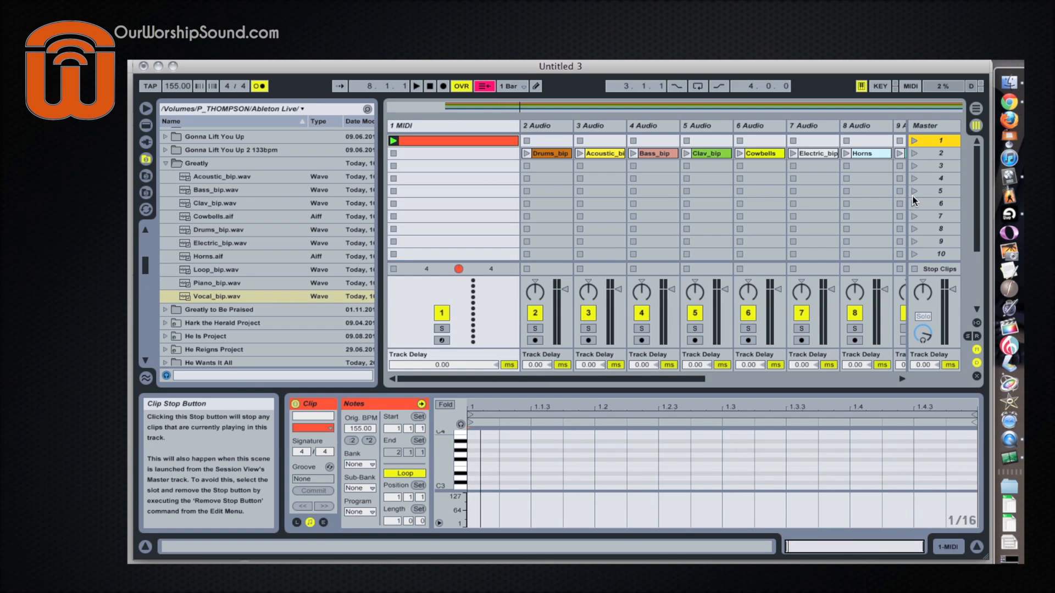
pyautogui.click(933, 190)
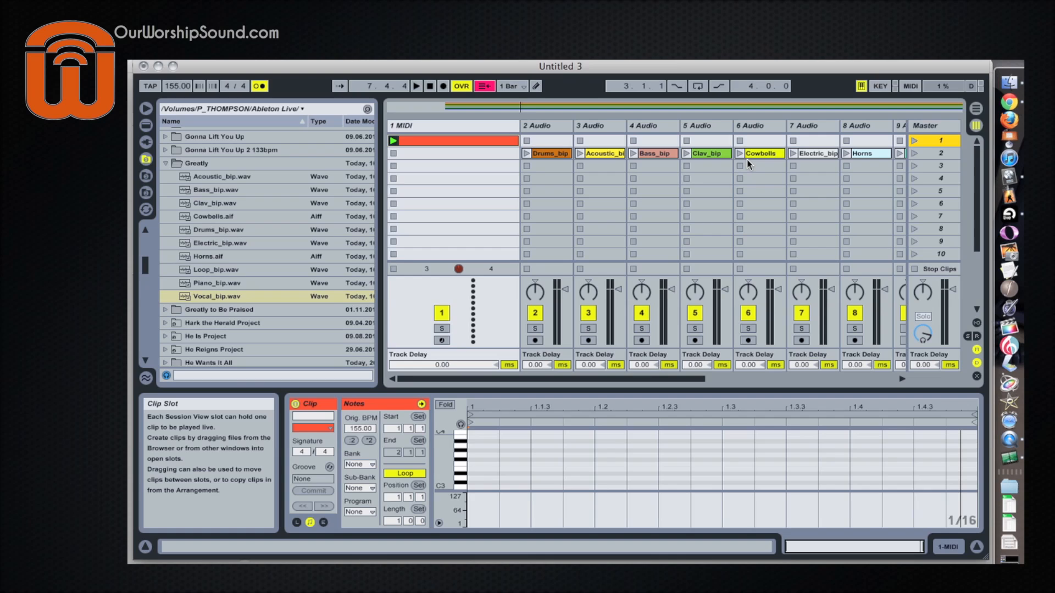
pyautogui.moveTo(931, 142)
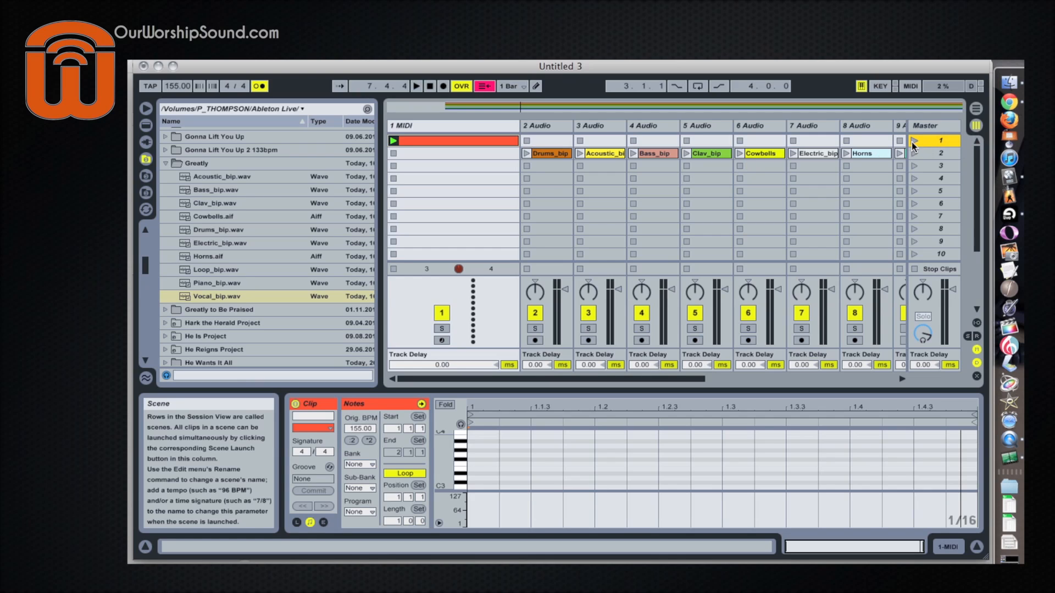
pyautogui.click(416, 85)
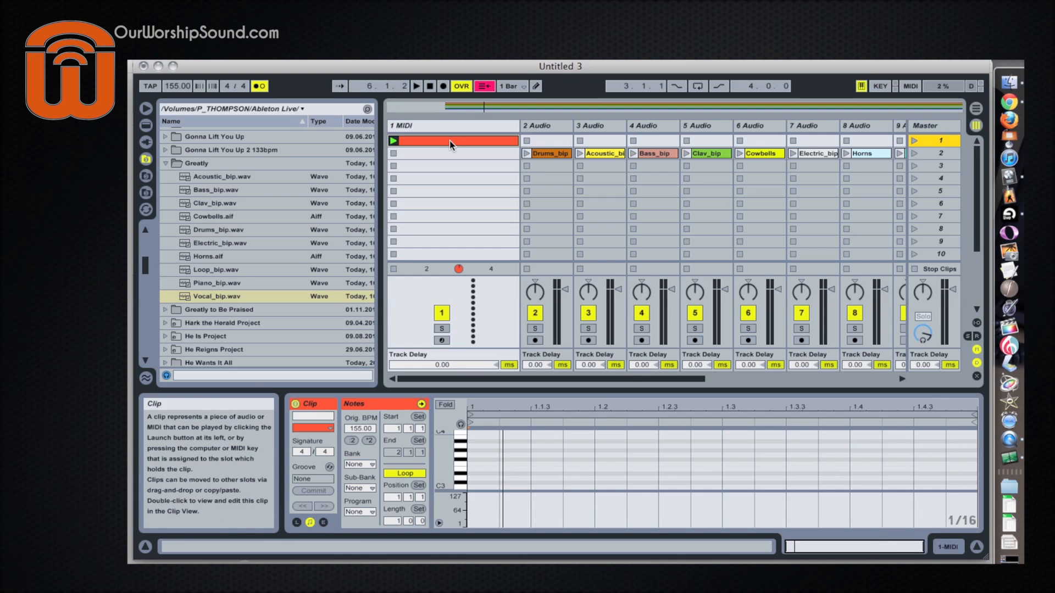
pyautogui.click(453, 141)
pyautogui.write('Greatly (')
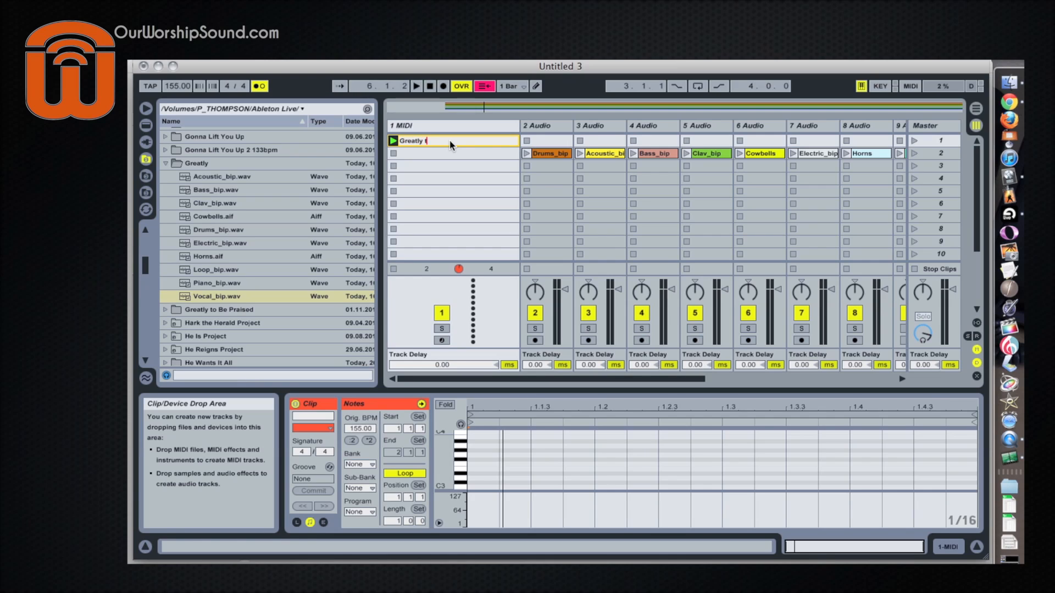
# Step: Type 'Greatly to be praised 155 bpm' as the intro clip's name and confirm
pyautogui.write('to be rp')
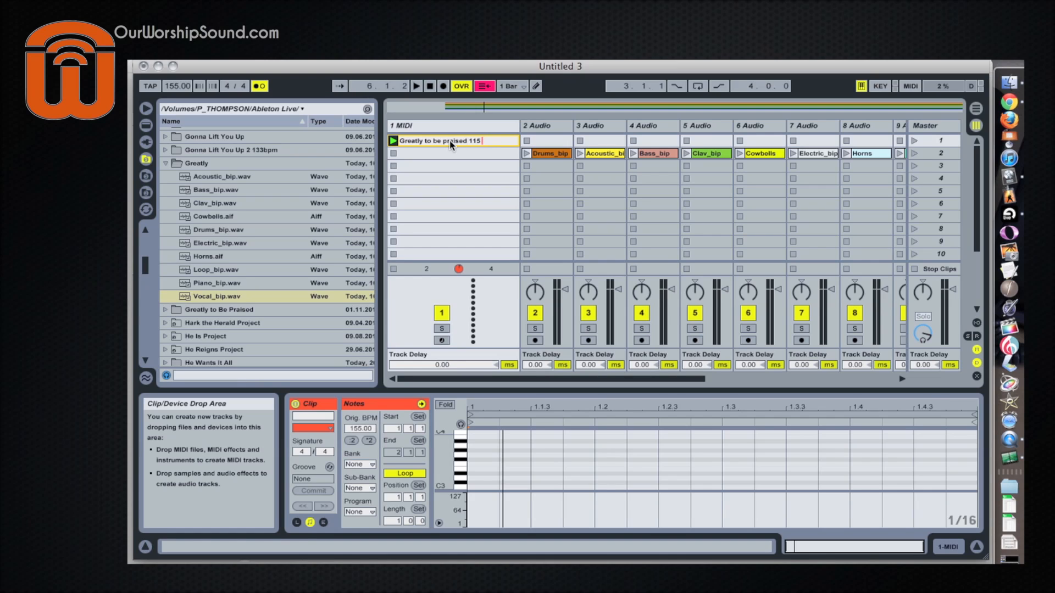
pyautogui.write('55 bpm')
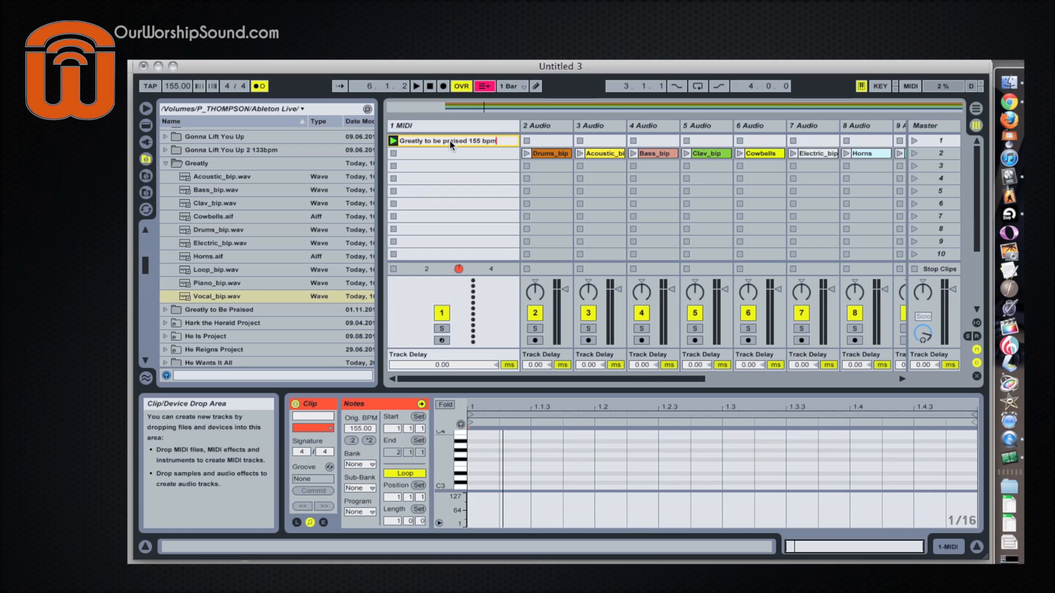
pyautogui.click(455, 140)
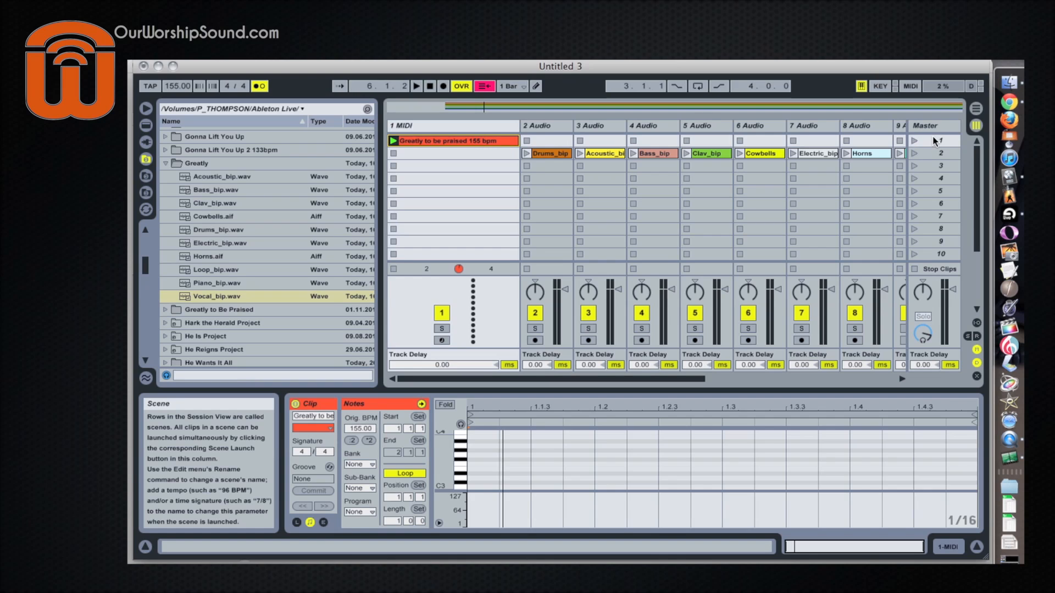
pyautogui.moveTo(915, 141)
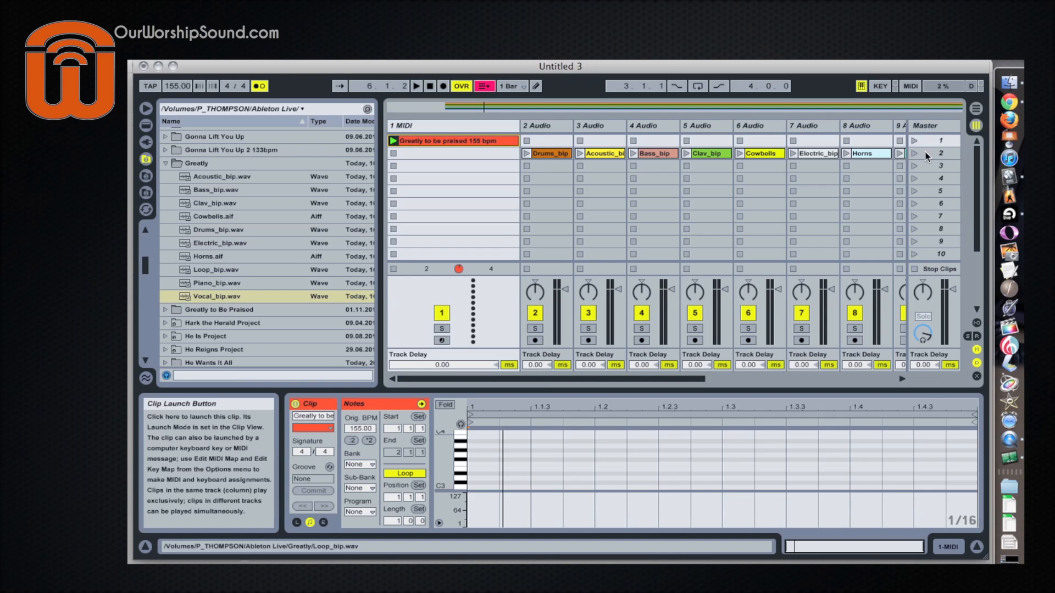
pyautogui.moveTo(471, 141)
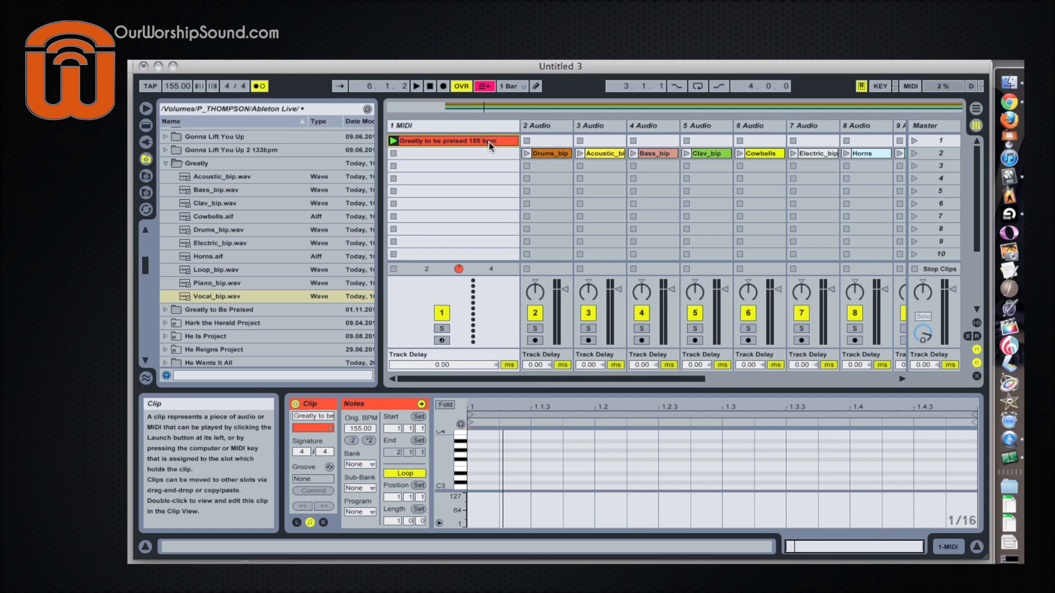
pyautogui.moveTo(478, 156)
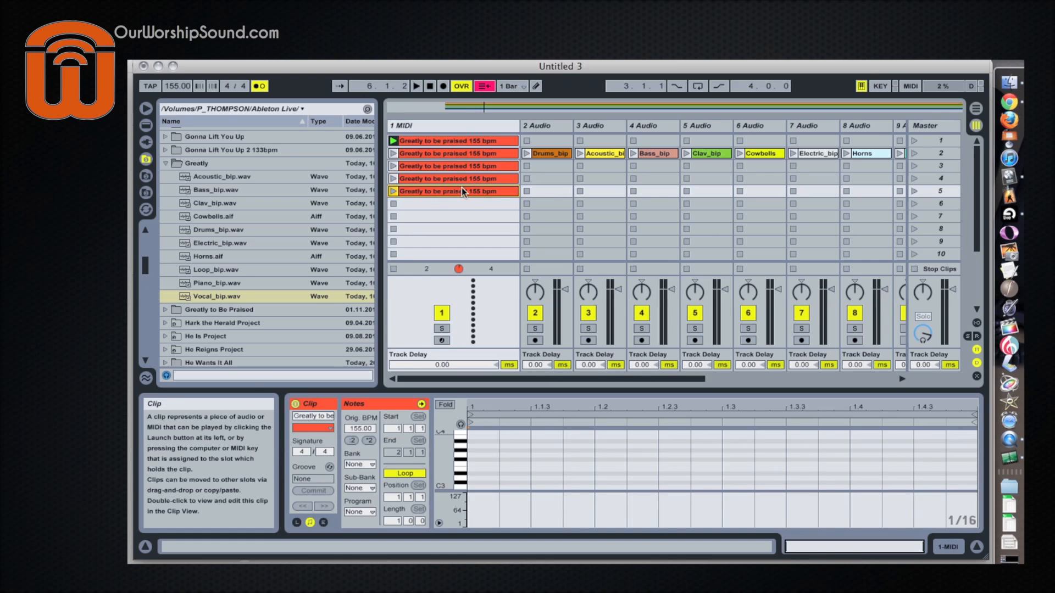
# Step: Name the scene 2 clip 'GTBP Verse 1', launch the verse scene, and show the arrangement
pyautogui.click(451, 203)
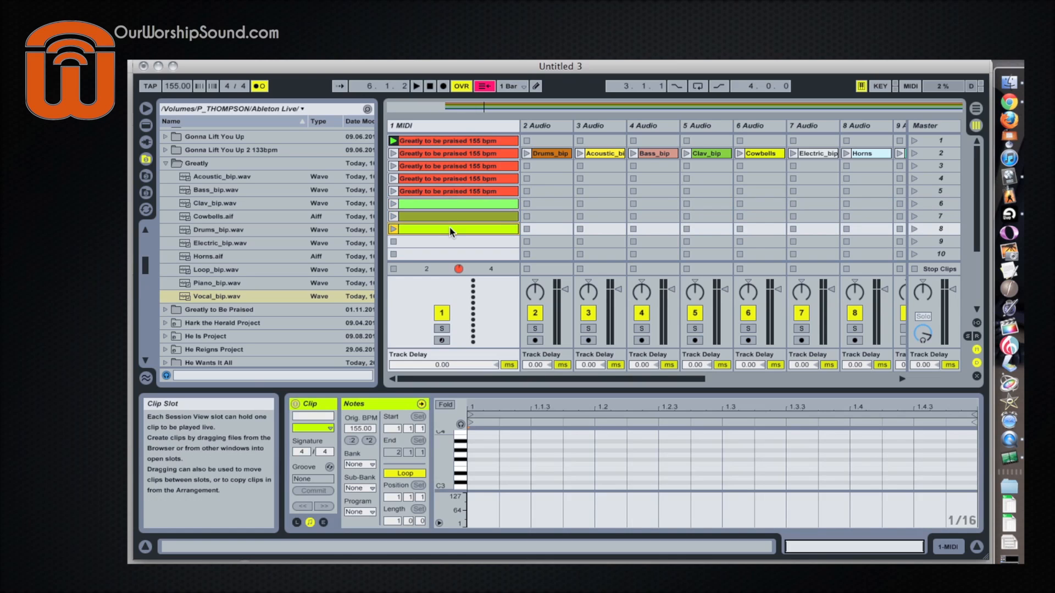
pyautogui.click(451, 229)
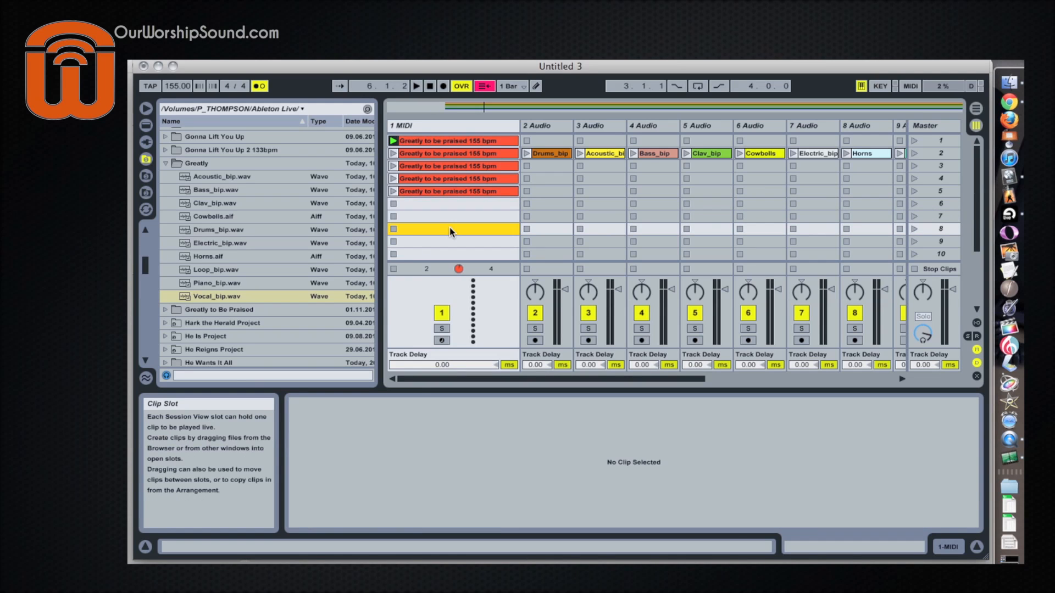
pyautogui.moveTo(489, 141)
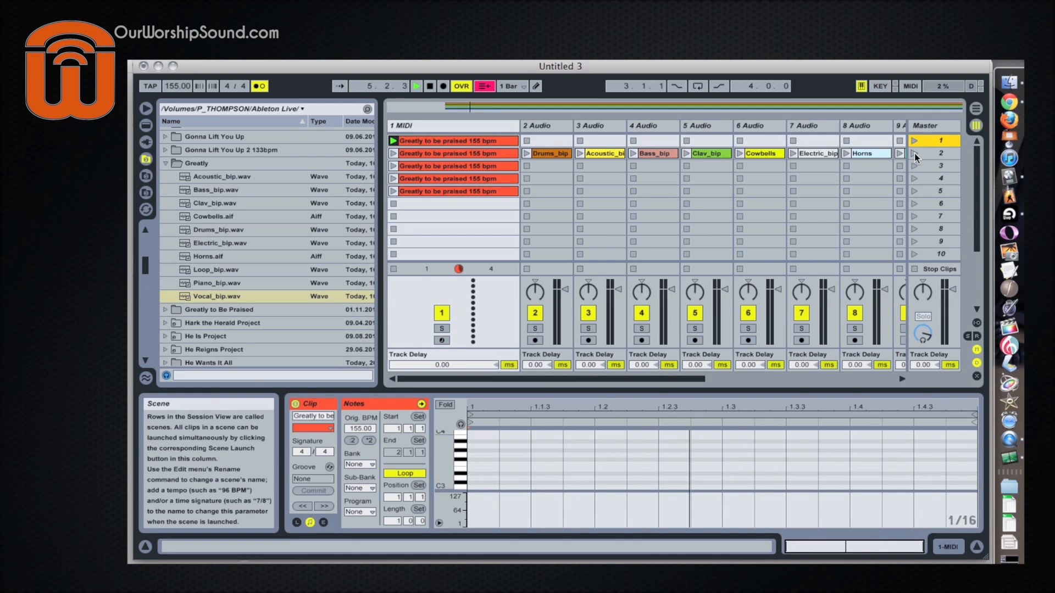
pyautogui.click(914, 154)
pyautogui.write('GTBP Verse 1')
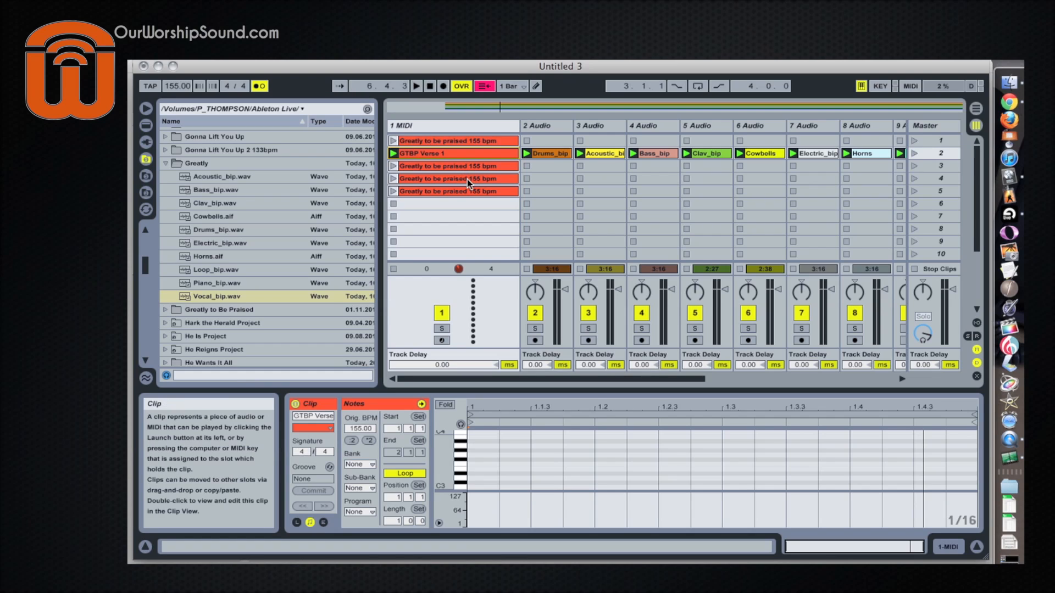
pyautogui.moveTo(489, 174)
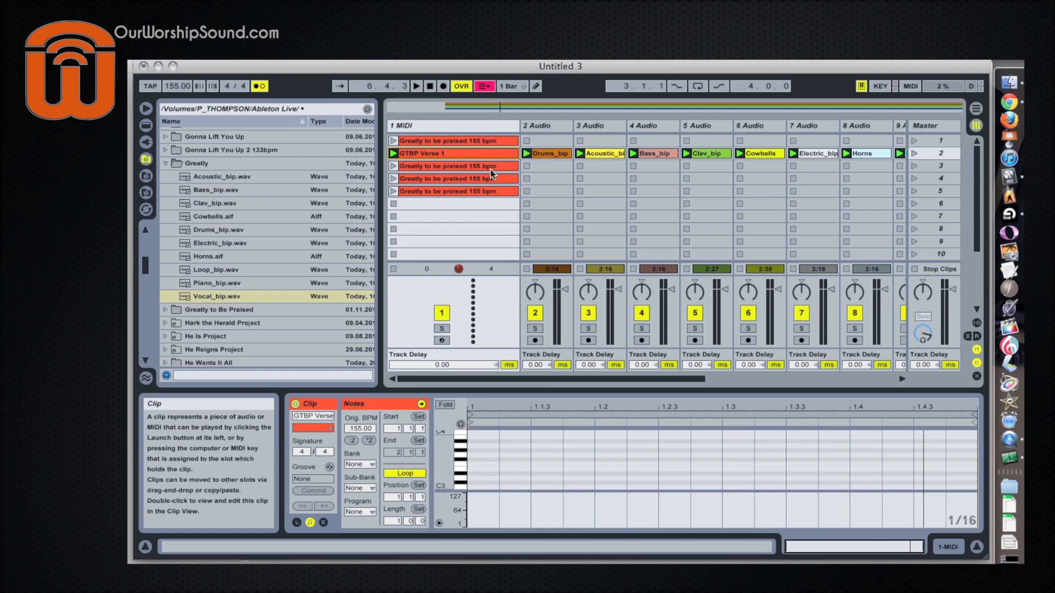
pyautogui.moveTo(527, 178)
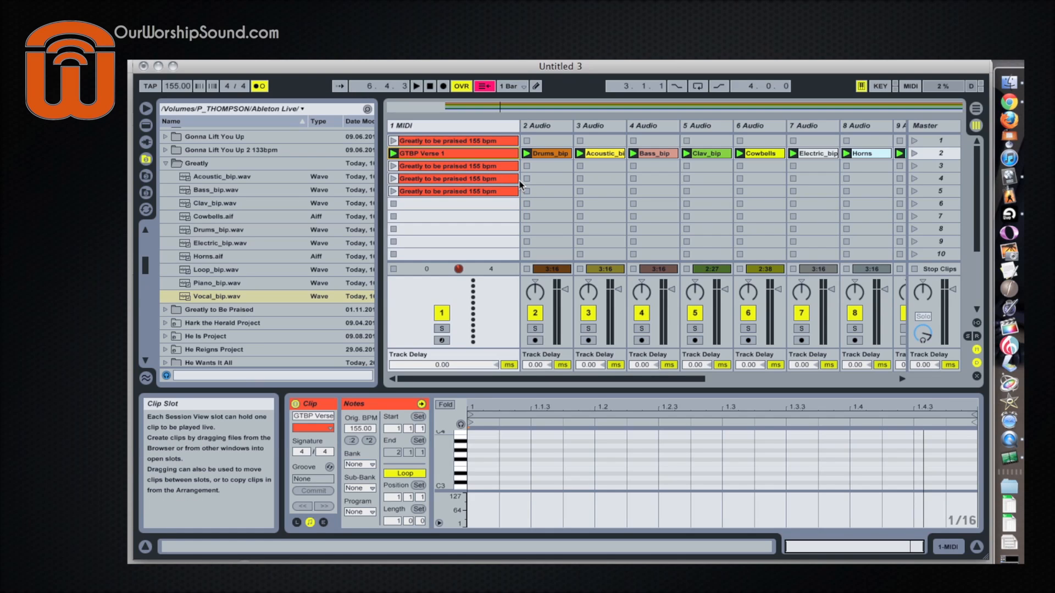
pyautogui.moveTo(494, 191)
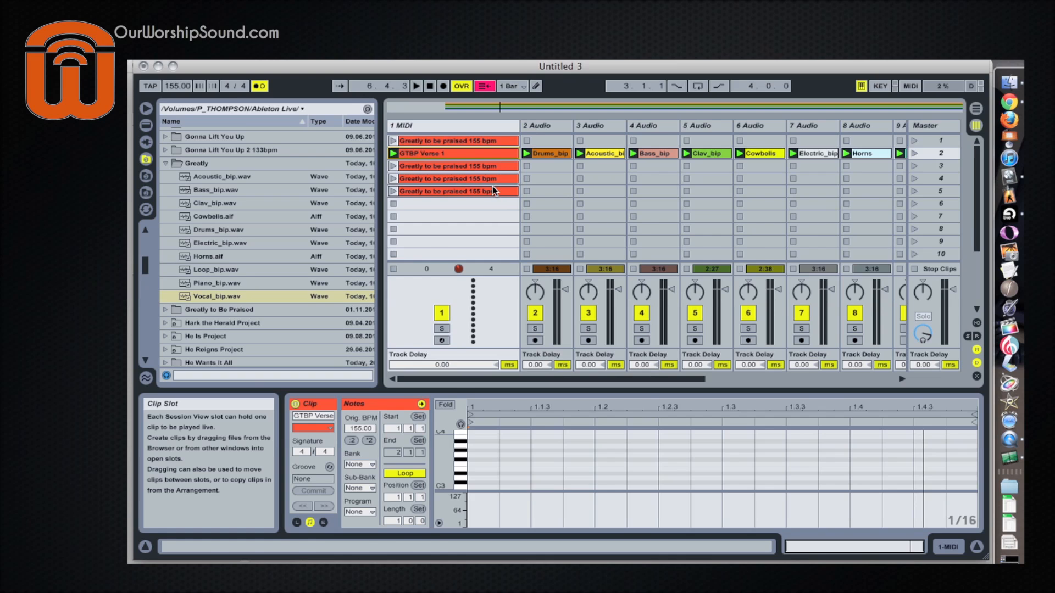
pyautogui.click(477, 85)
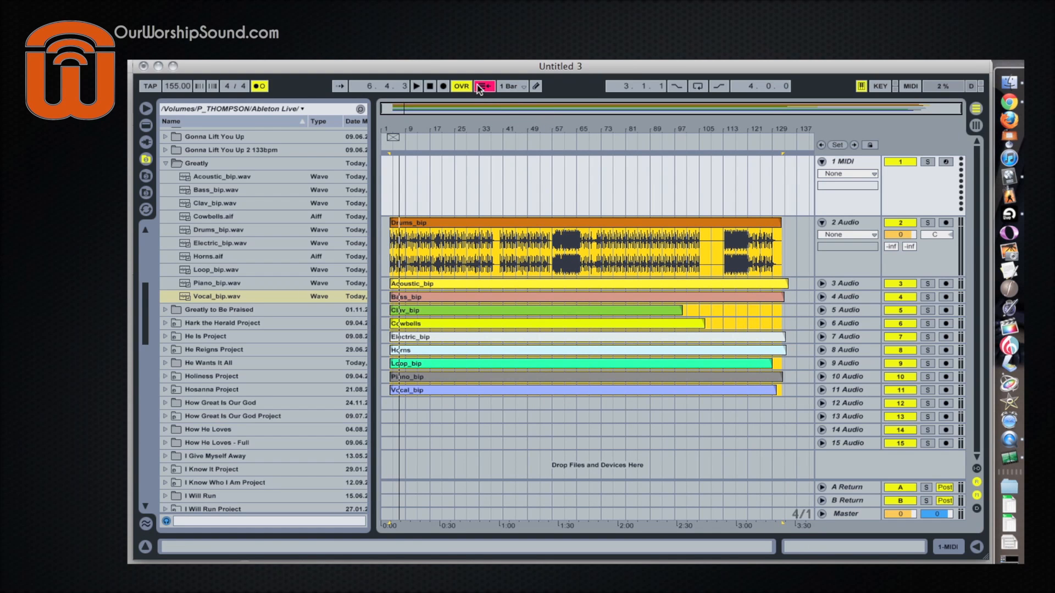
# Step: Paste the bridge section from bar 72 into scene 3 and start naming it 'GTBP Br'
pyautogui.click(479, 86)
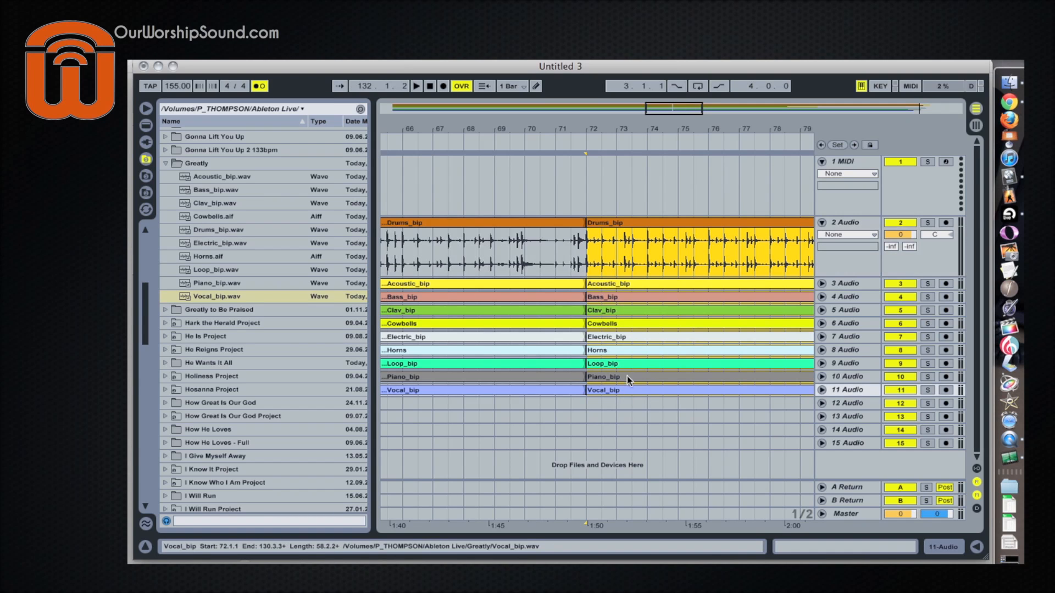
pyautogui.click(625, 223)
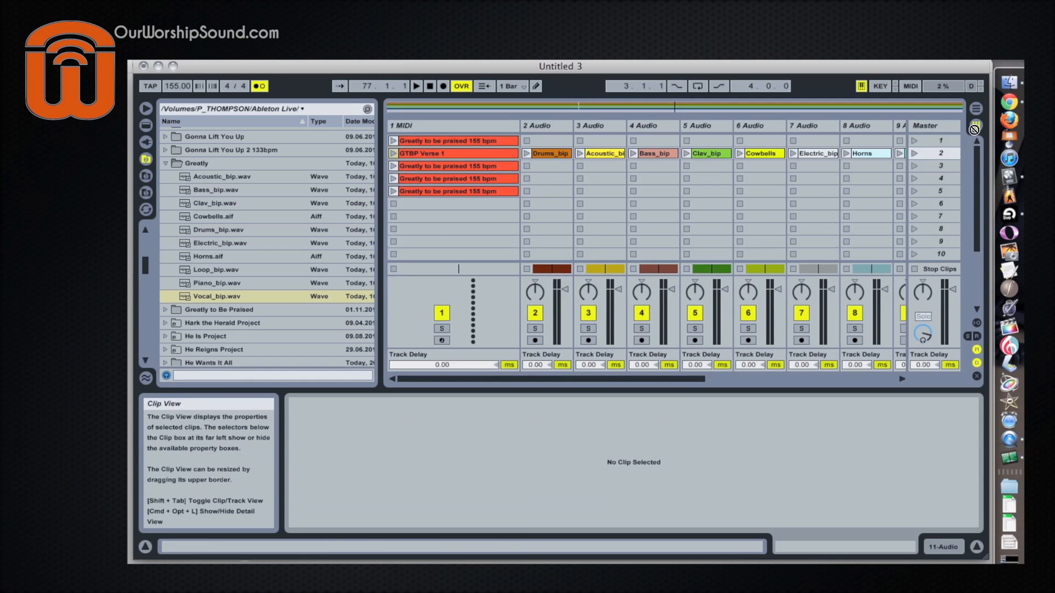
pyautogui.click(454, 165)
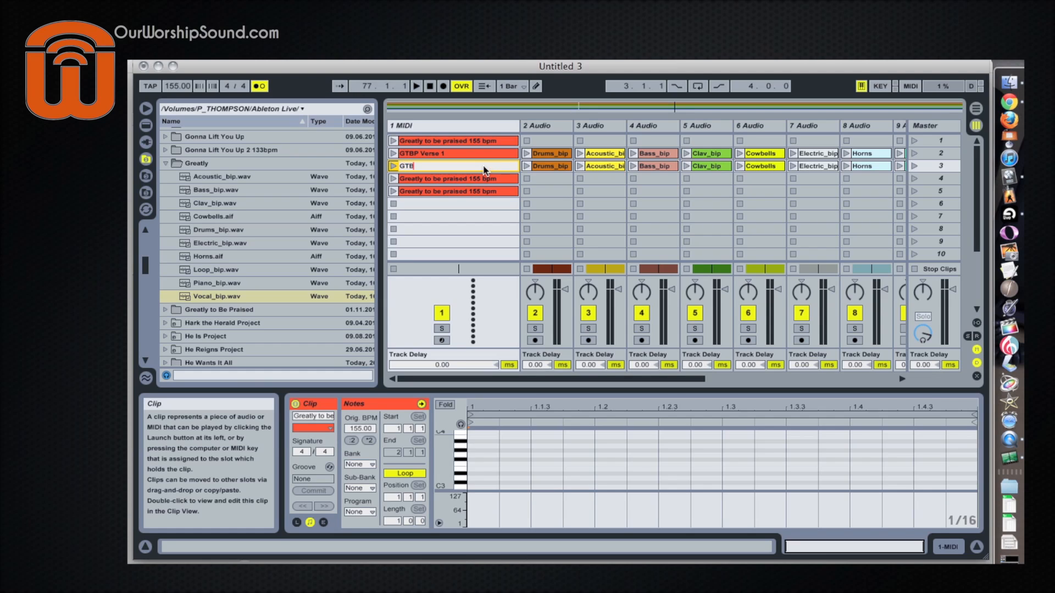
pyautogui.write('GTBP Br')
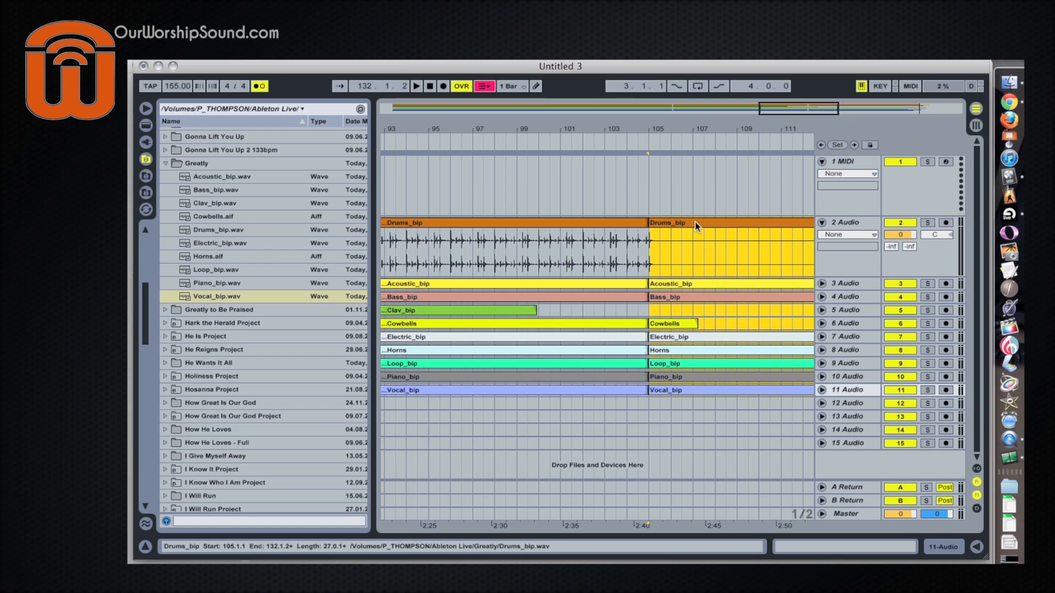
# Step: Paste the final chorus clips from bar 105 into scene 4 of the session grid
pyautogui.press('tab')
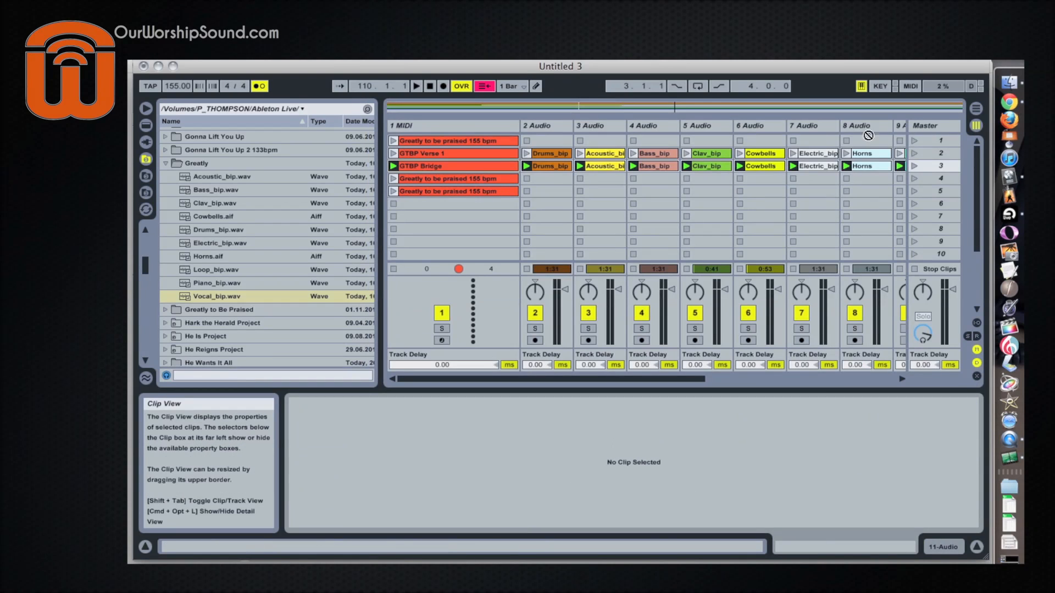
pyautogui.click(547, 178)
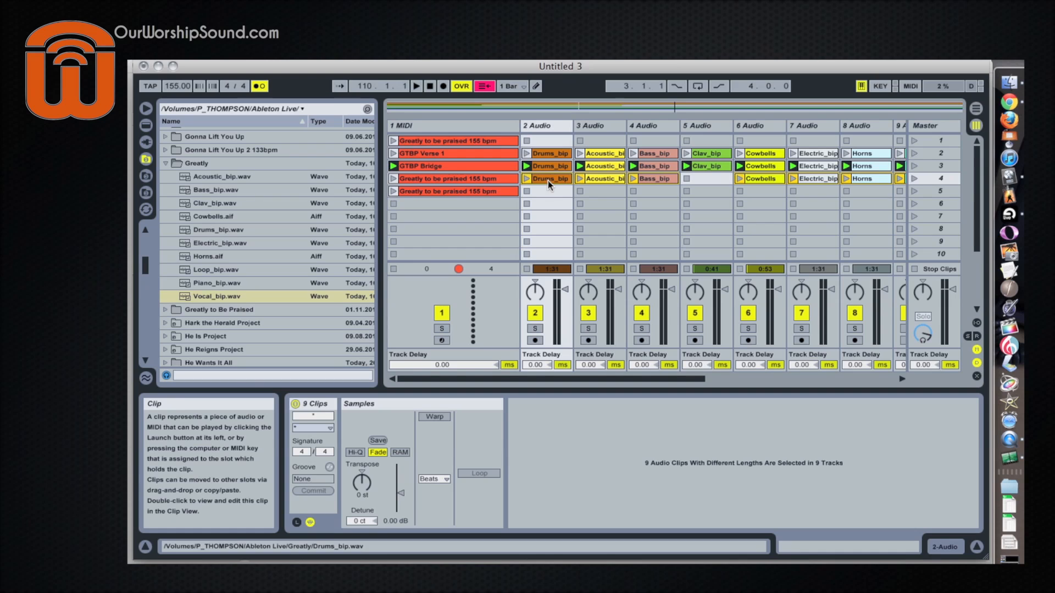
pyautogui.moveTo(907, 187)
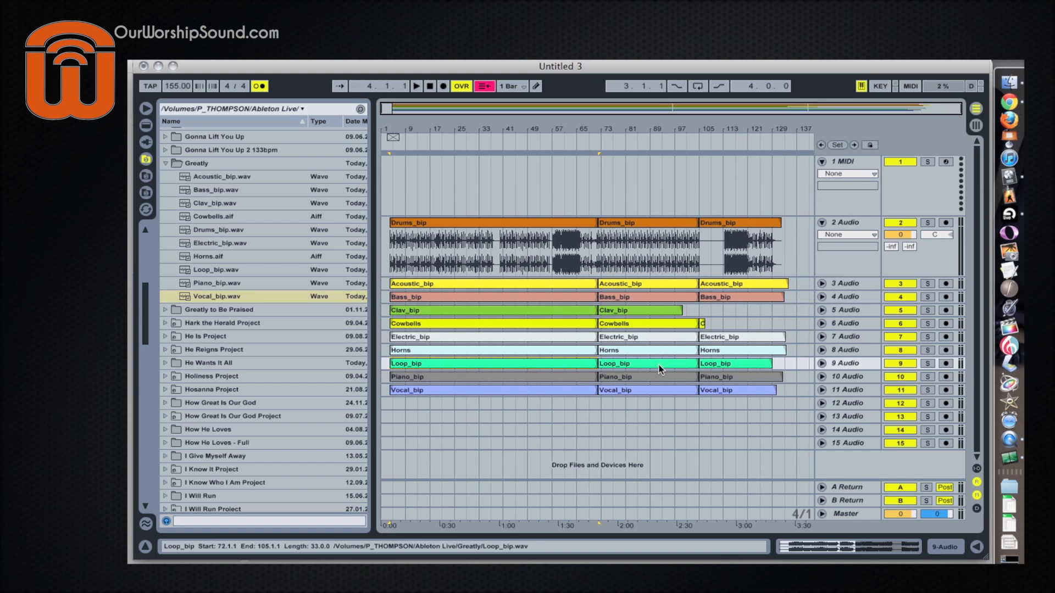
# Step: Turn on Warp for the first Loop_bip clip and return to the session grid
pyautogui.click(822, 364)
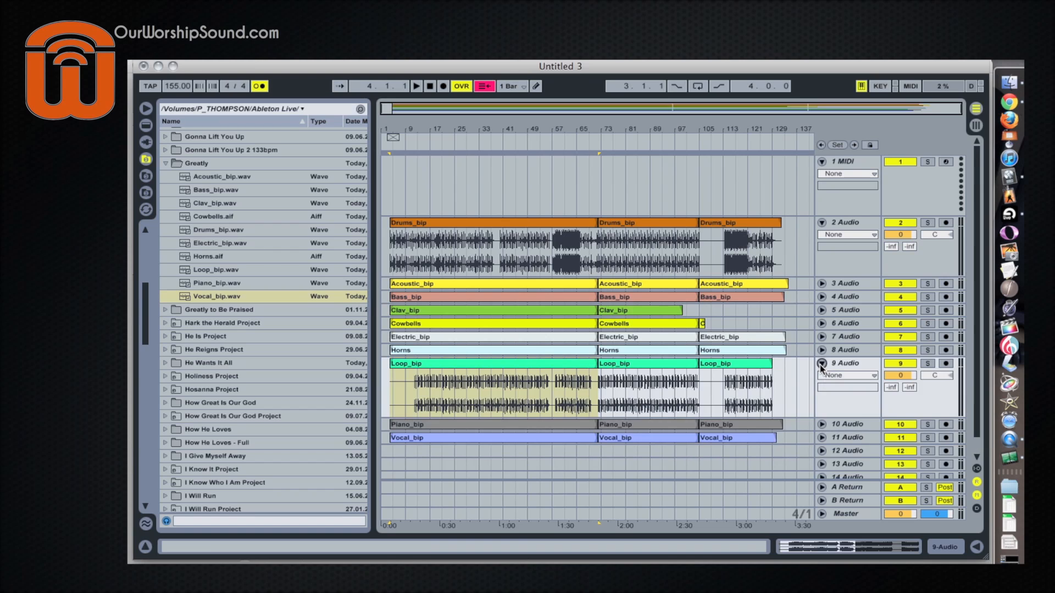
pyautogui.click(562, 395)
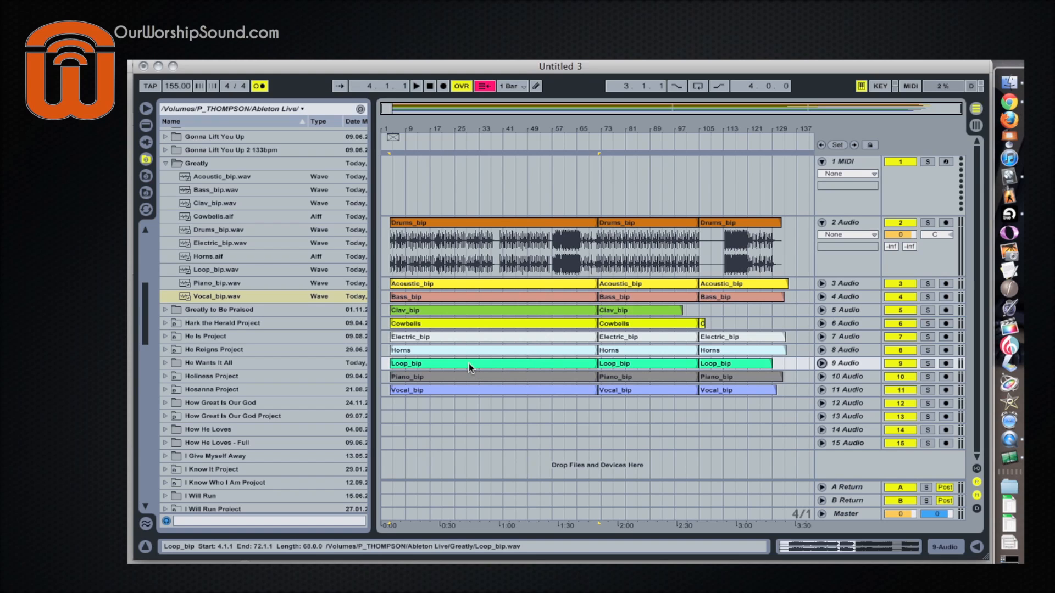
pyautogui.doubleClick(469, 363)
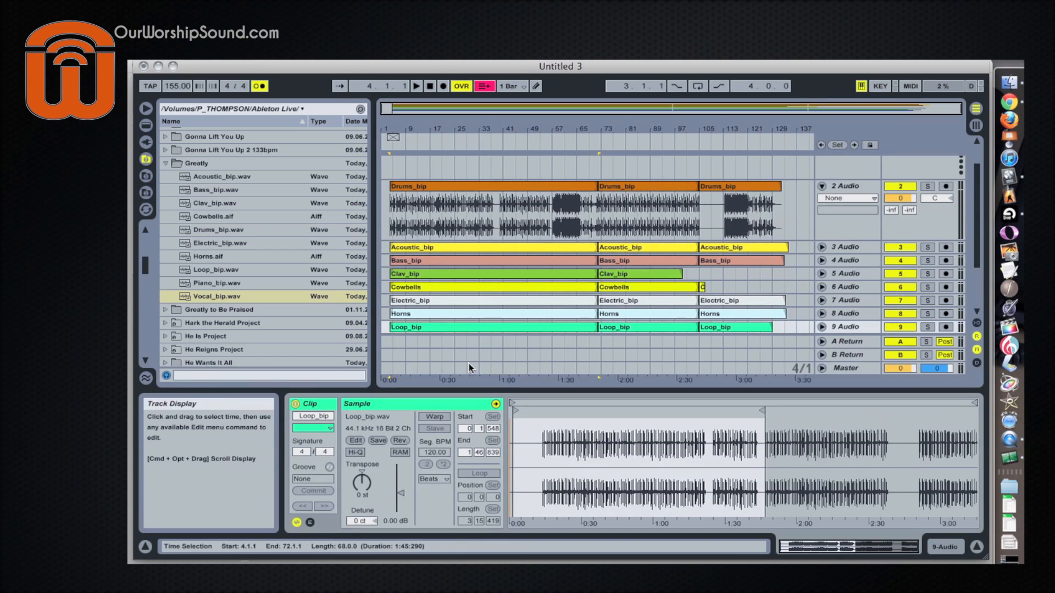
pyautogui.moveTo(434, 416)
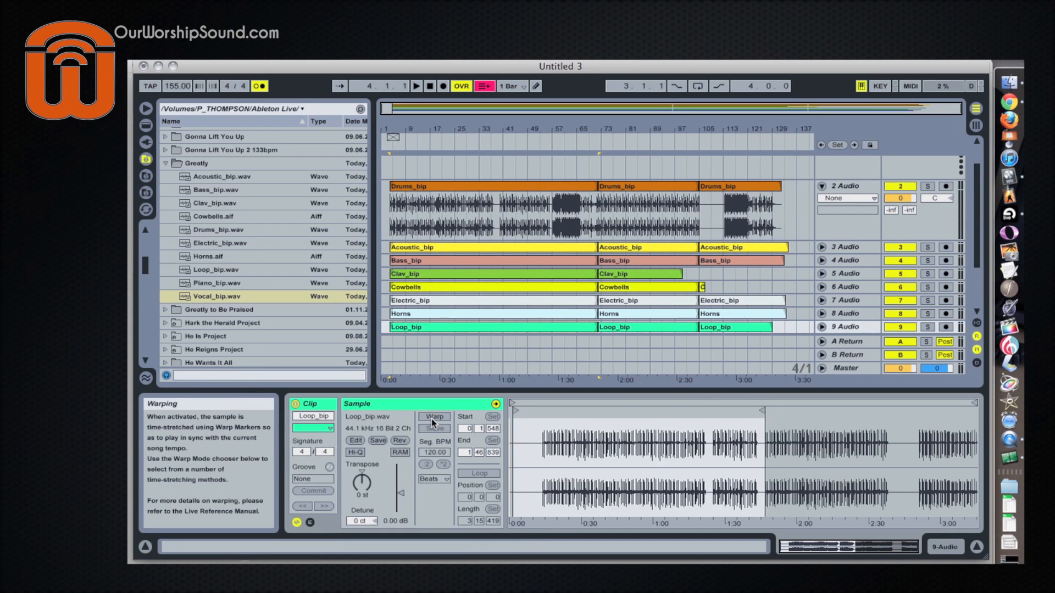
pyautogui.click(434, 416)
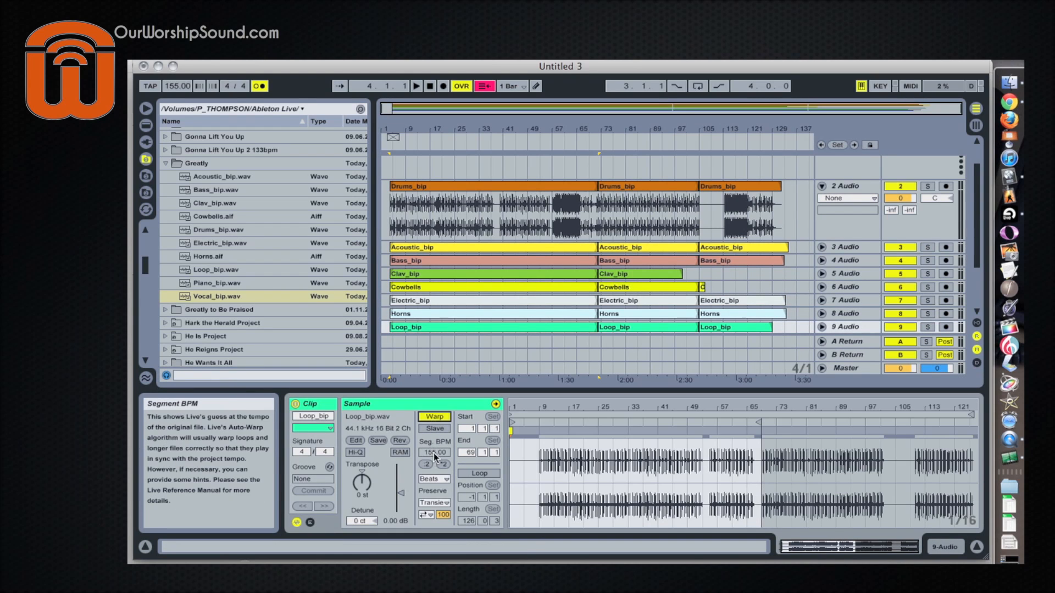
pyautogui.click(458, 326)
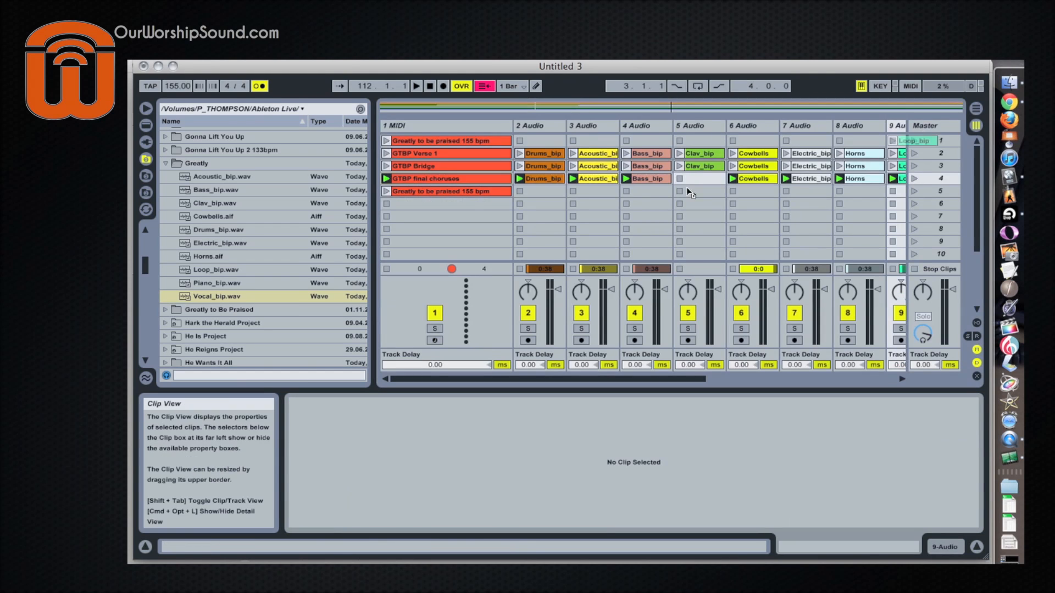
# Step: Place a two-bar looping Loop_bip clip in track 9, scene 5
pyautogui.hscroll(3)
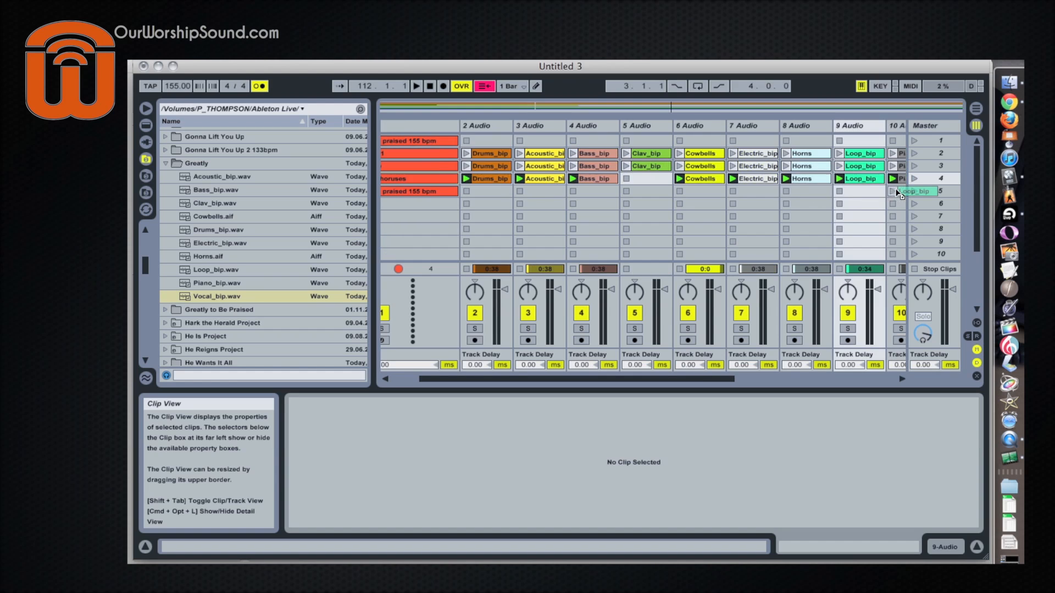
pyautogui.click(859, 192)
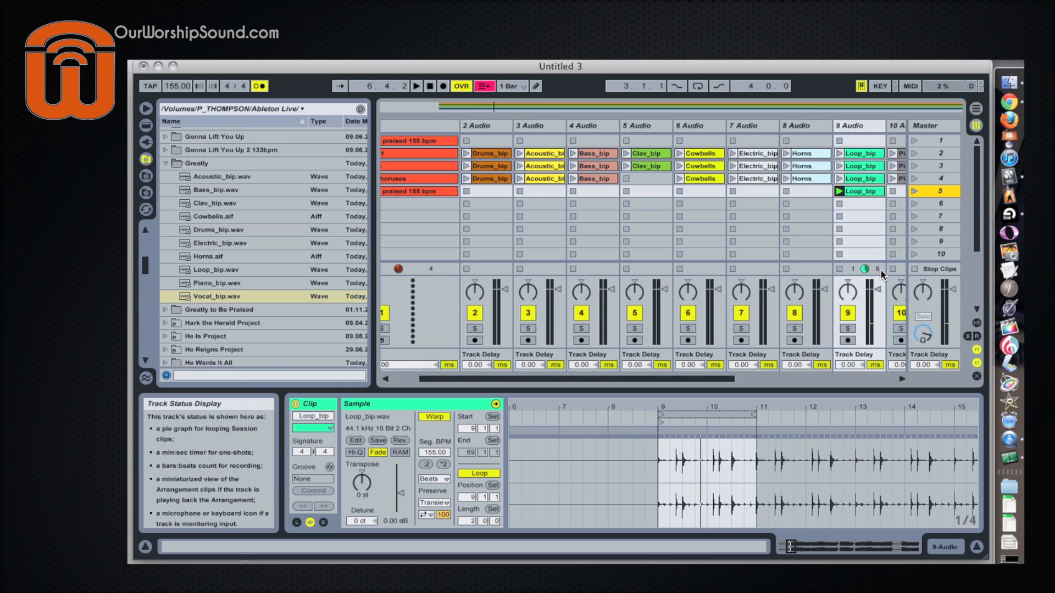
pyautogui.moveTo(770, 211)
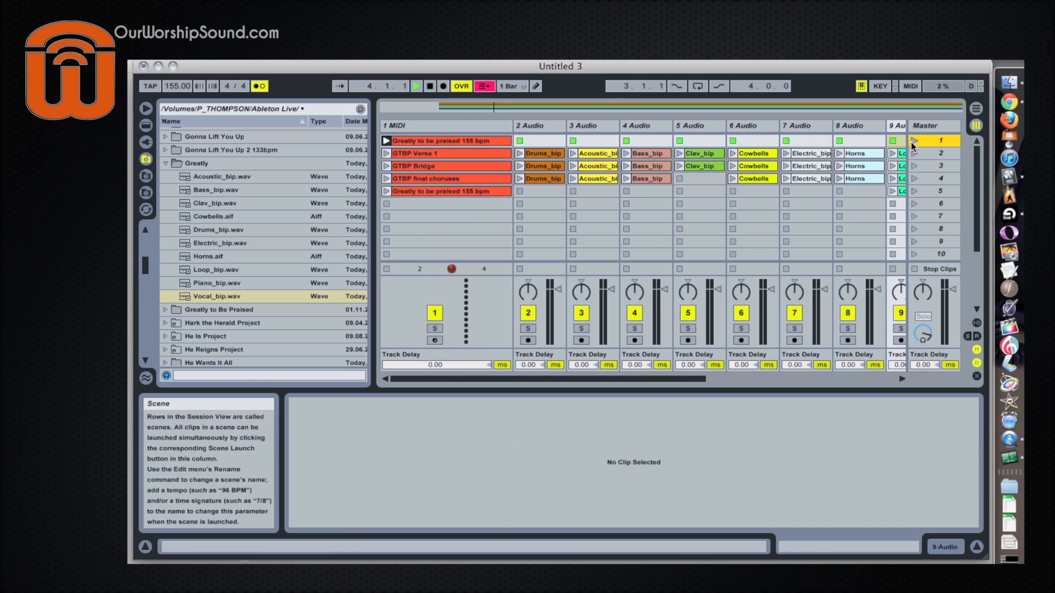
# Step: Launch the verse, bridge, final choruses and loop scenes one after another
pyautogui.click(914, 153)
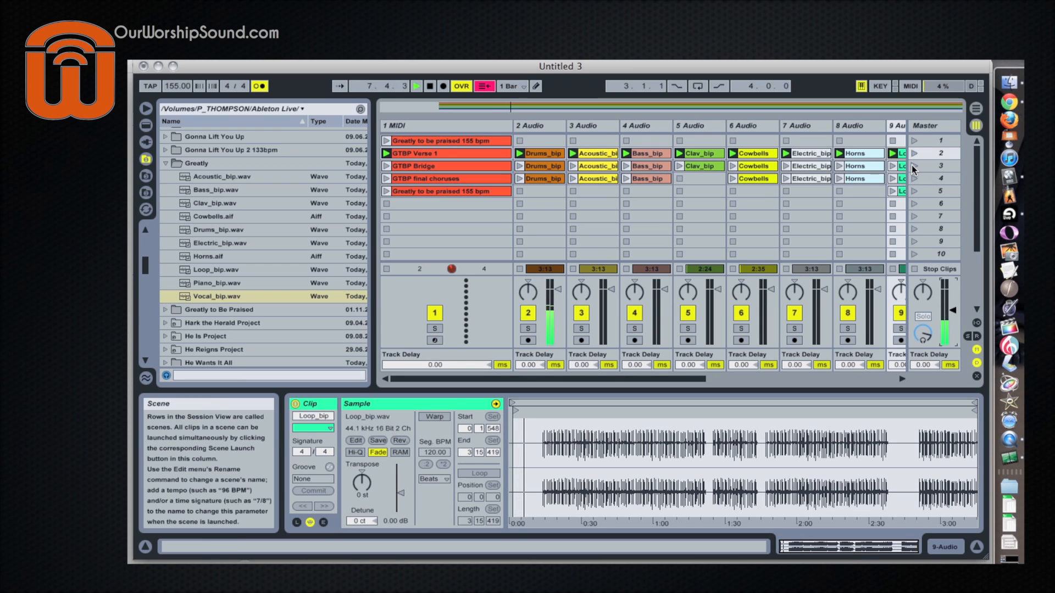
pyautogui.click(912, 165)
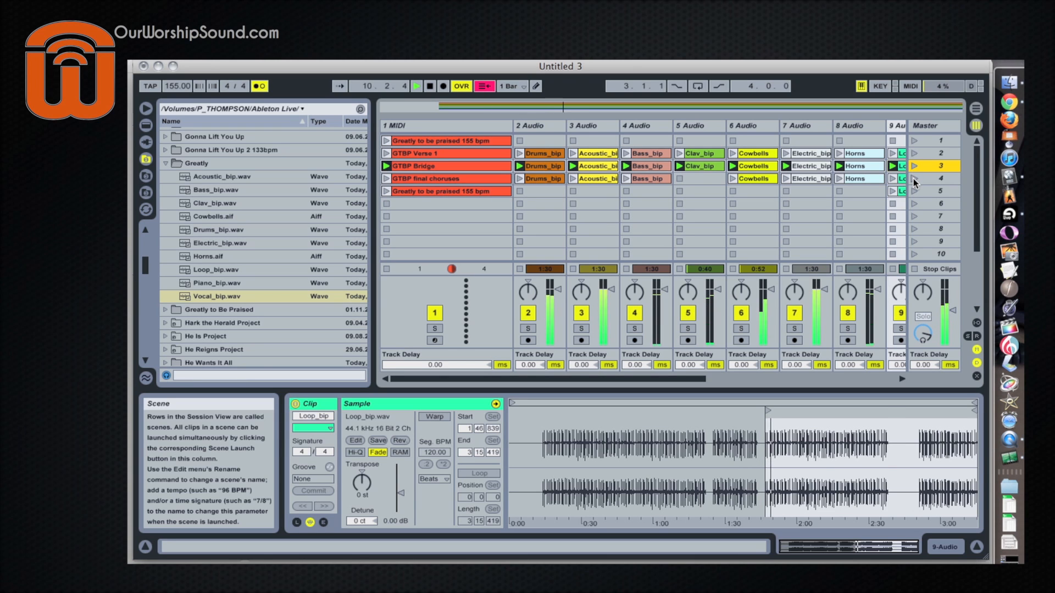
pyautogui.click(913, 178)
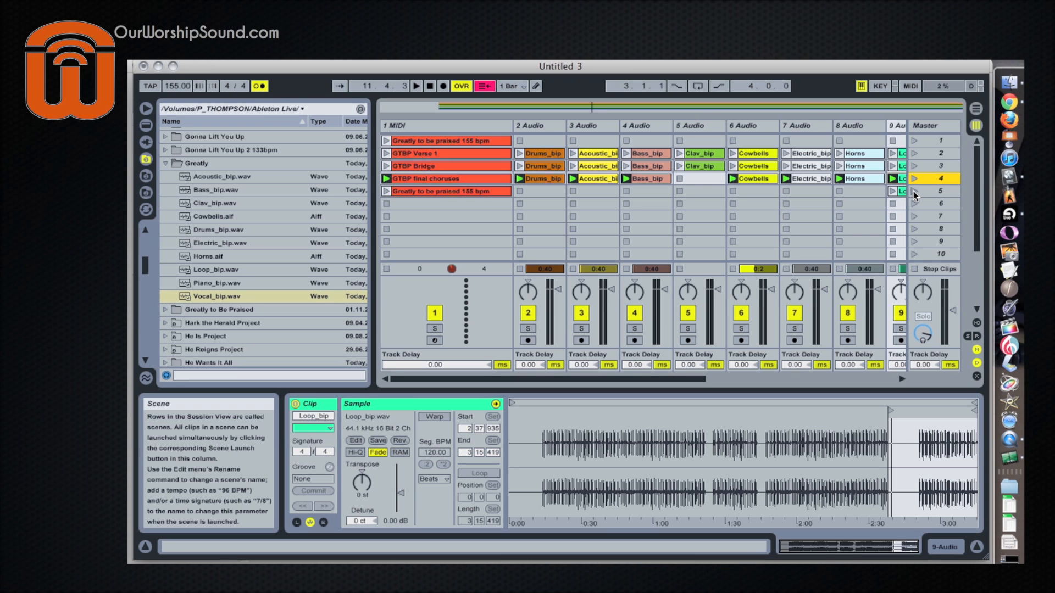
pyautogui.click(913, 191)
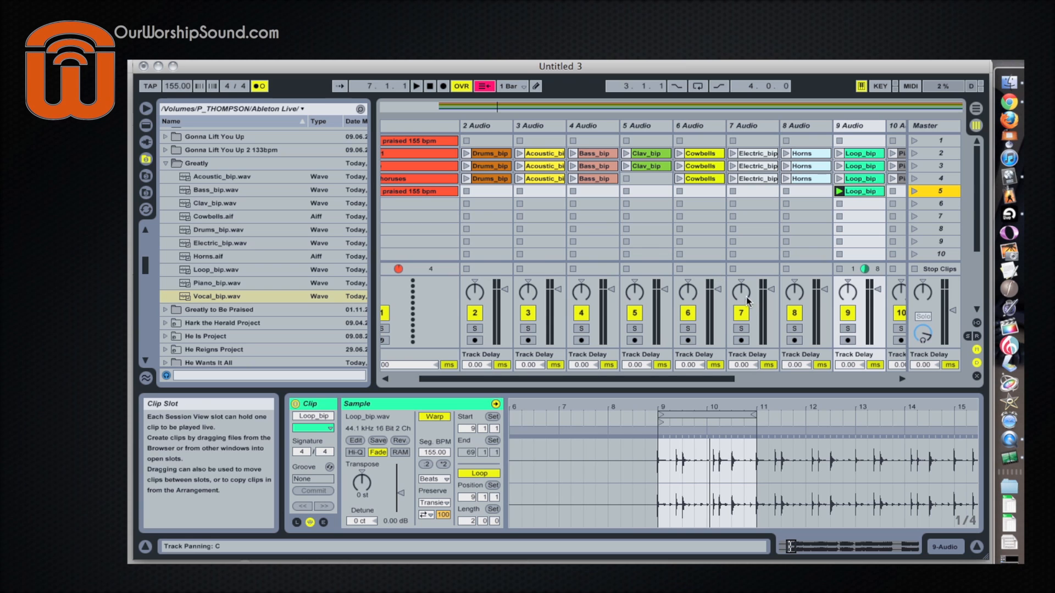
pyautogui.hscroll(3)
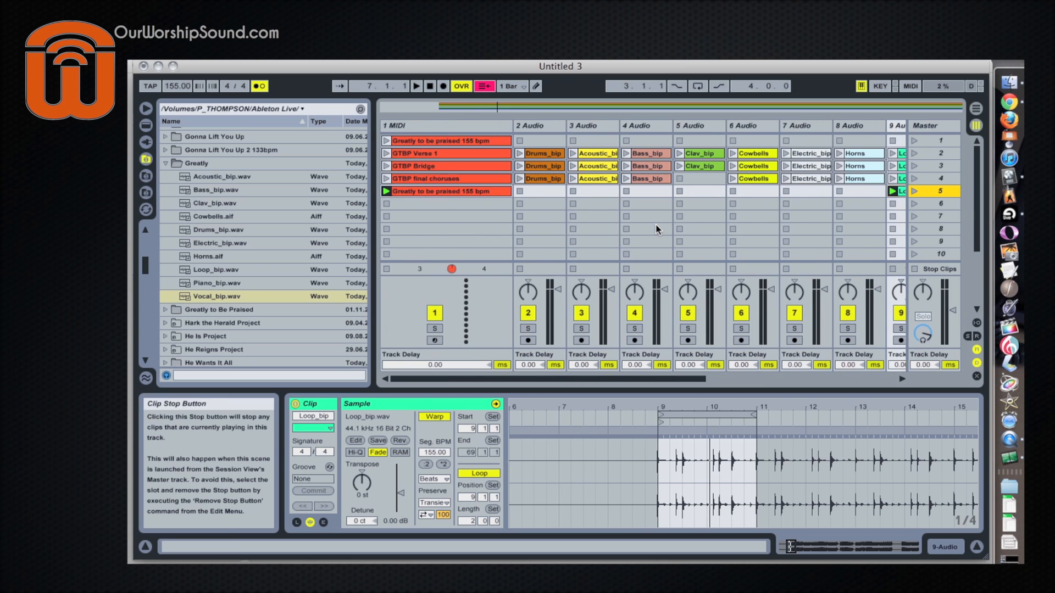
pyautogui.moveTo(740, 310)
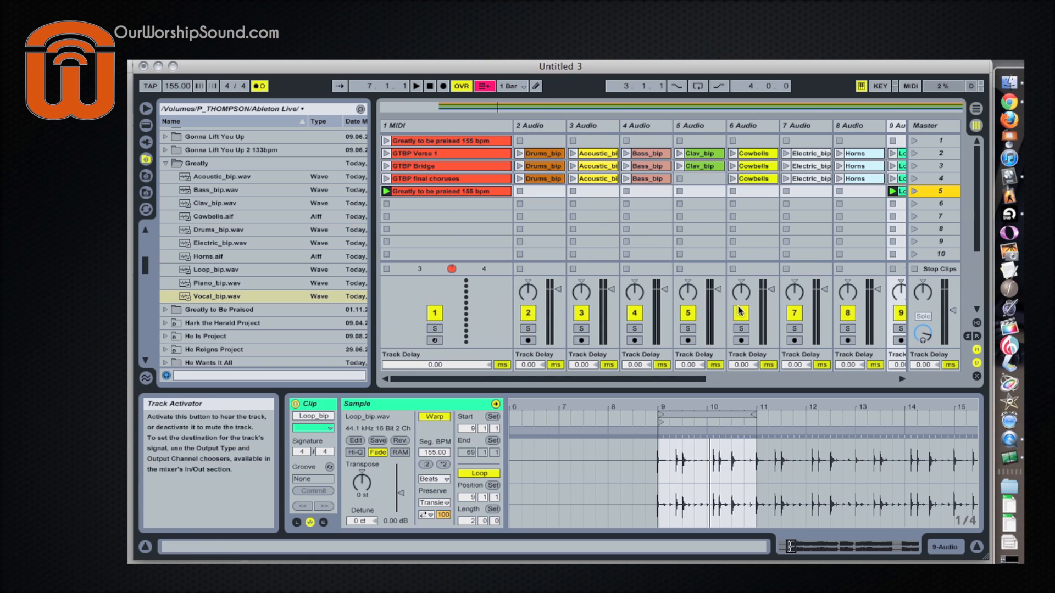